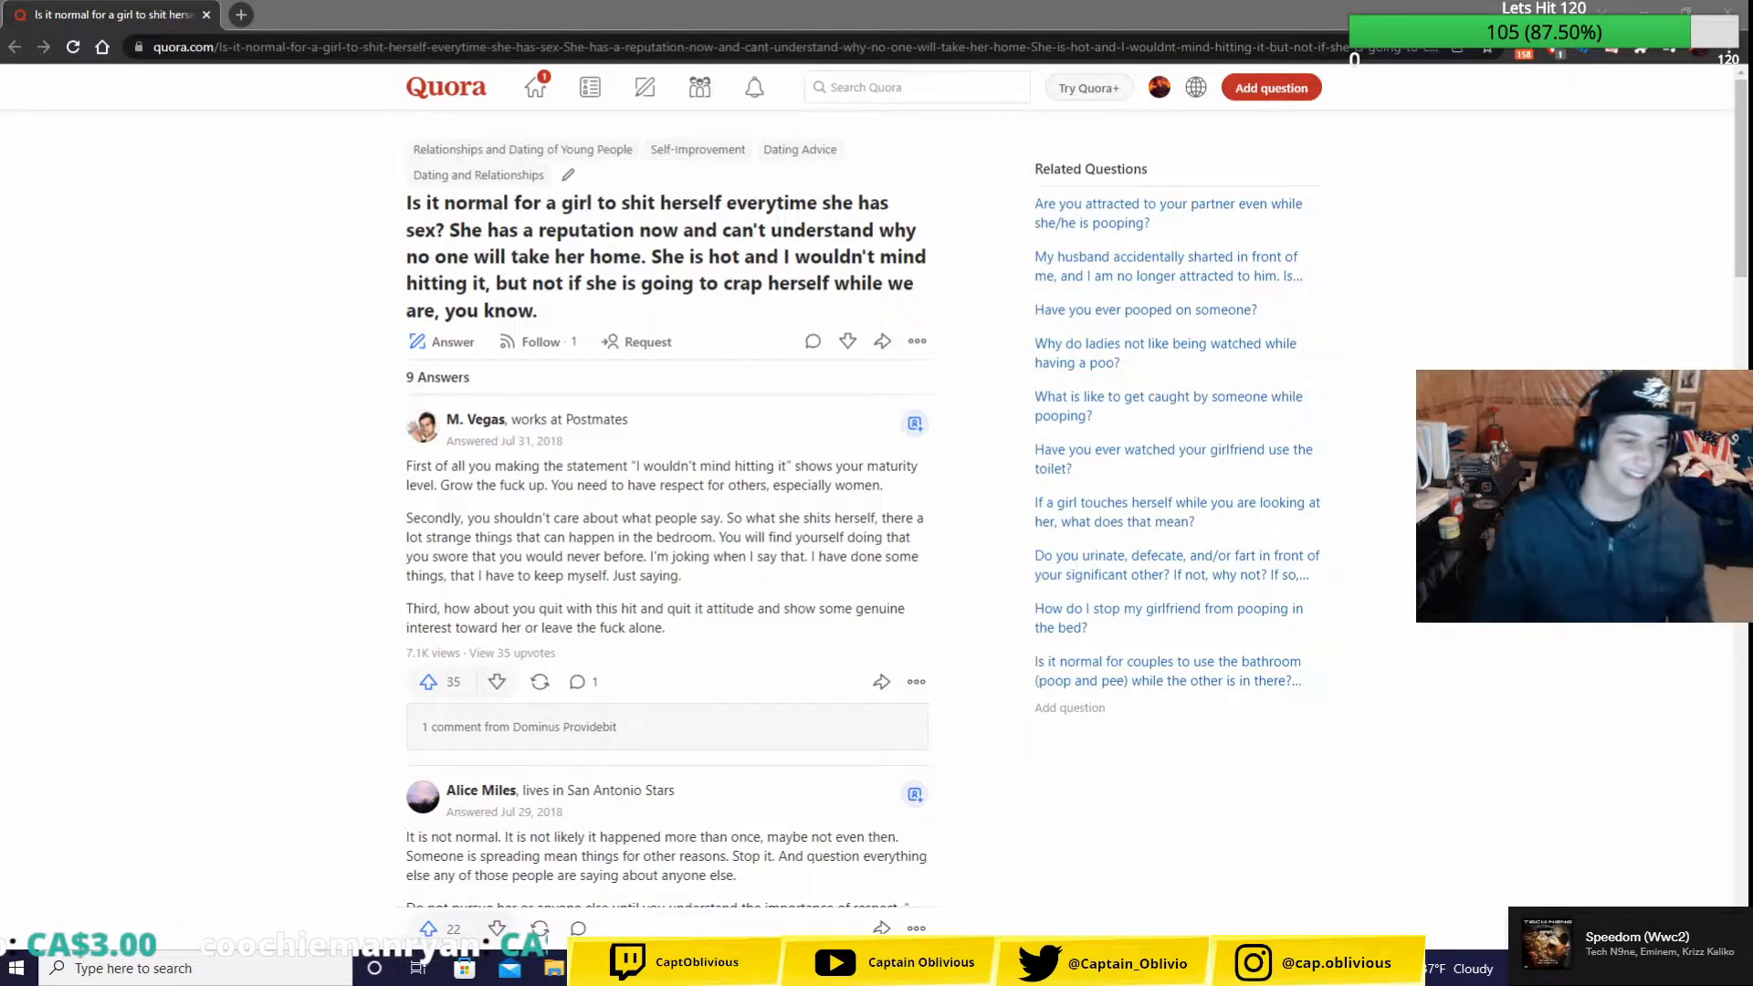
- Show the single comment under the first answer
scroll("down", 3)
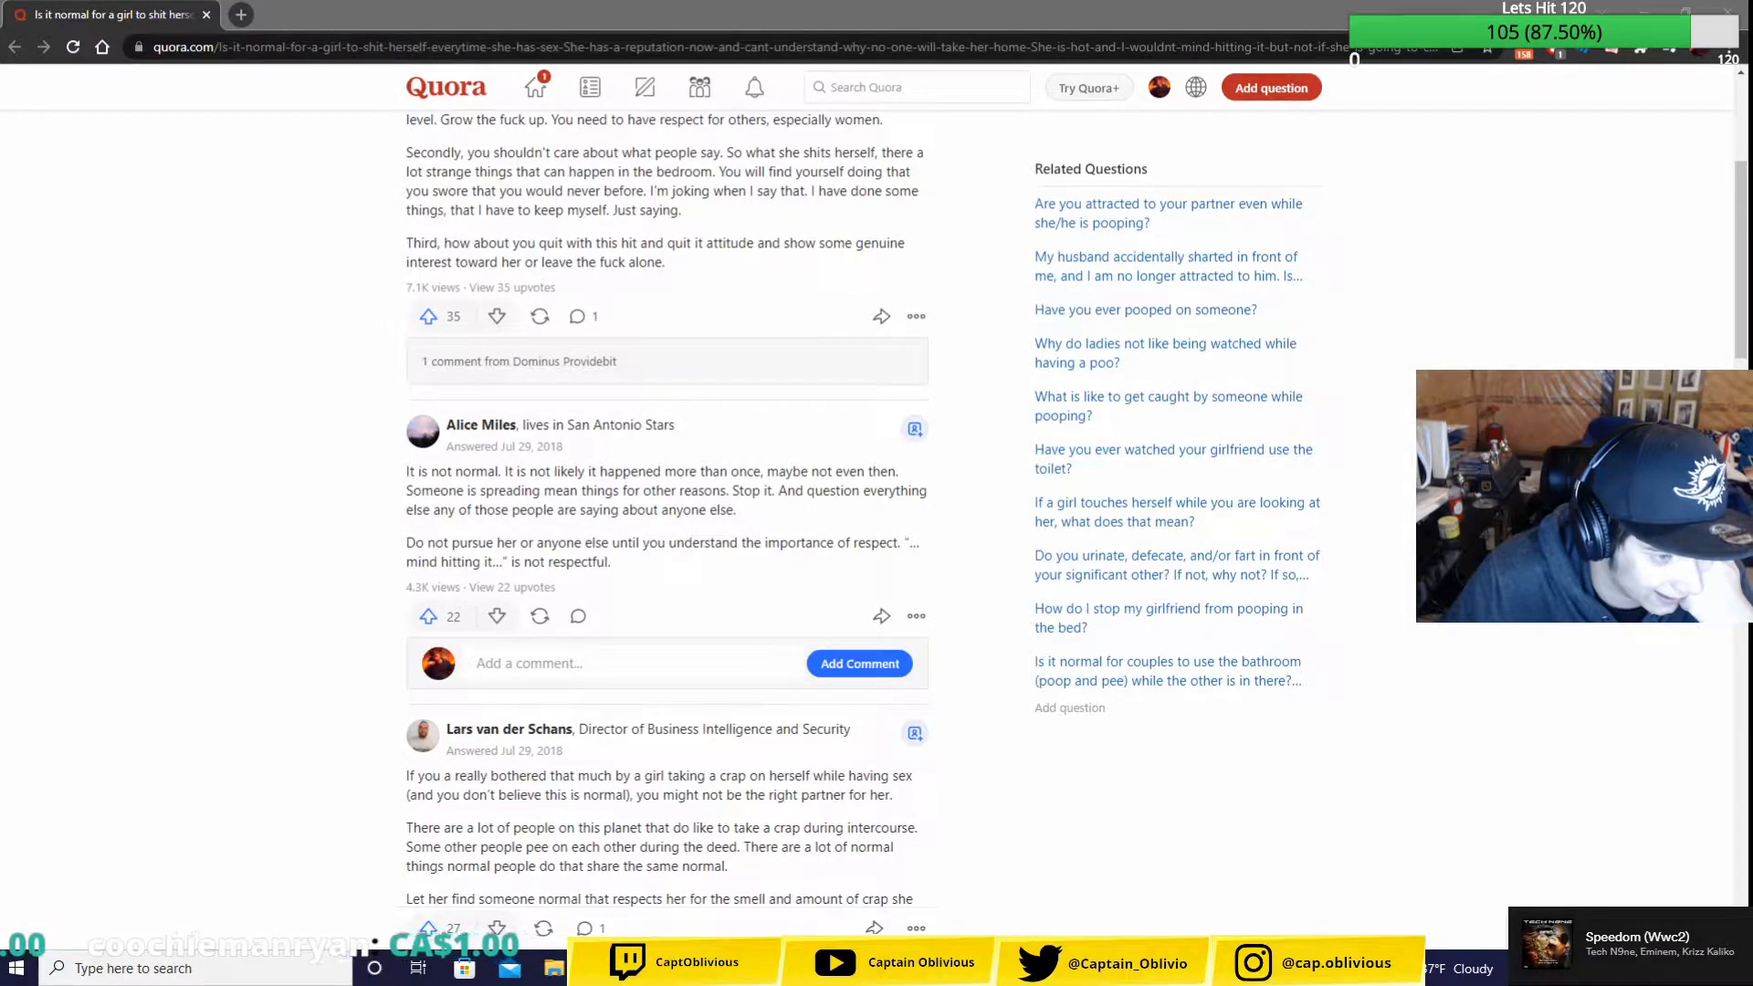
scroll("down", 3)
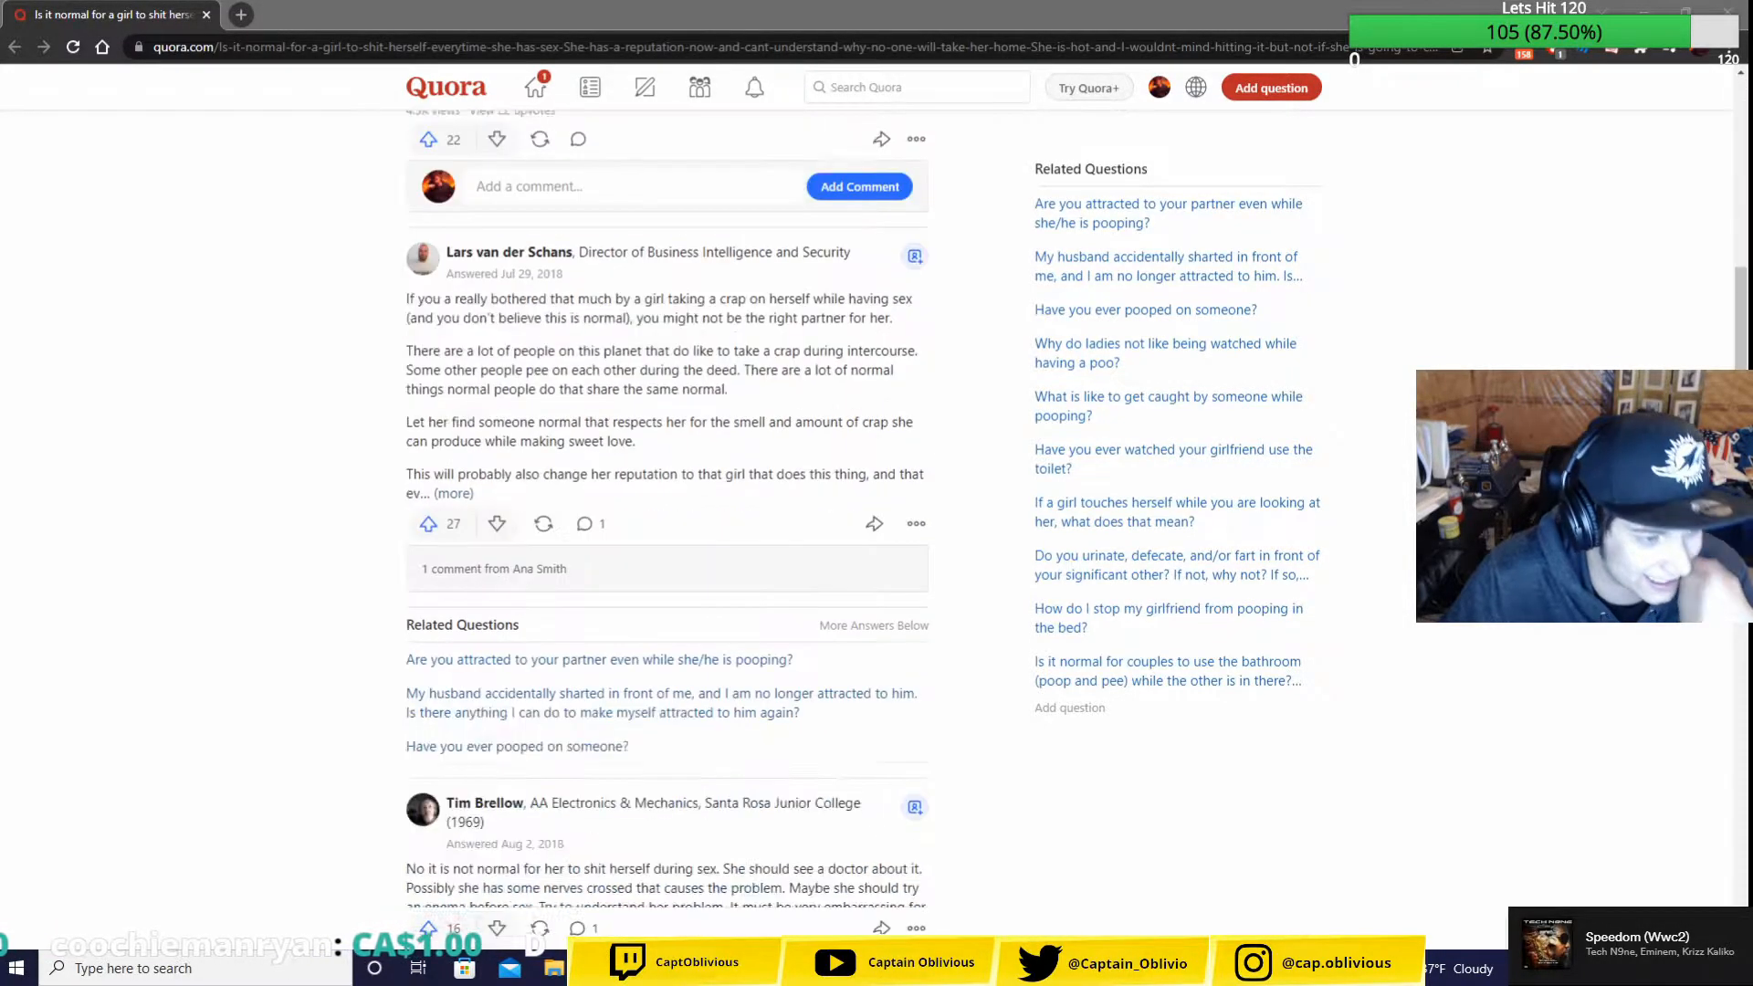
scroll("down", 3)
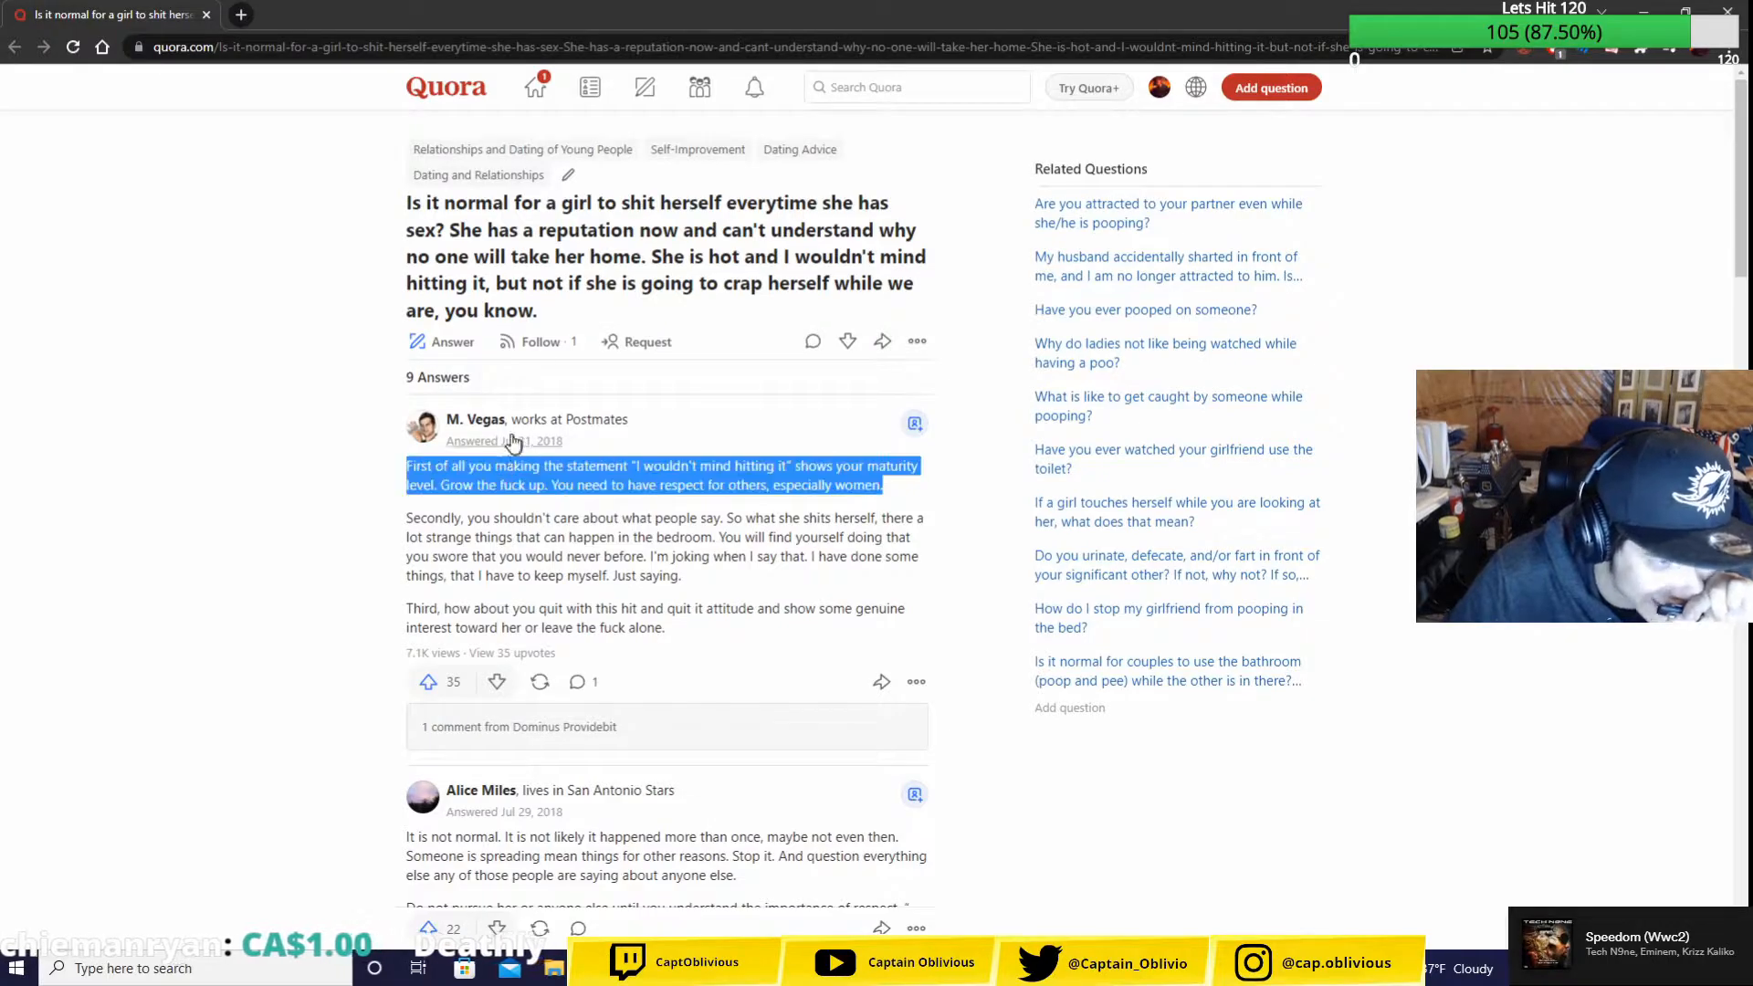
left_click(577, 683)
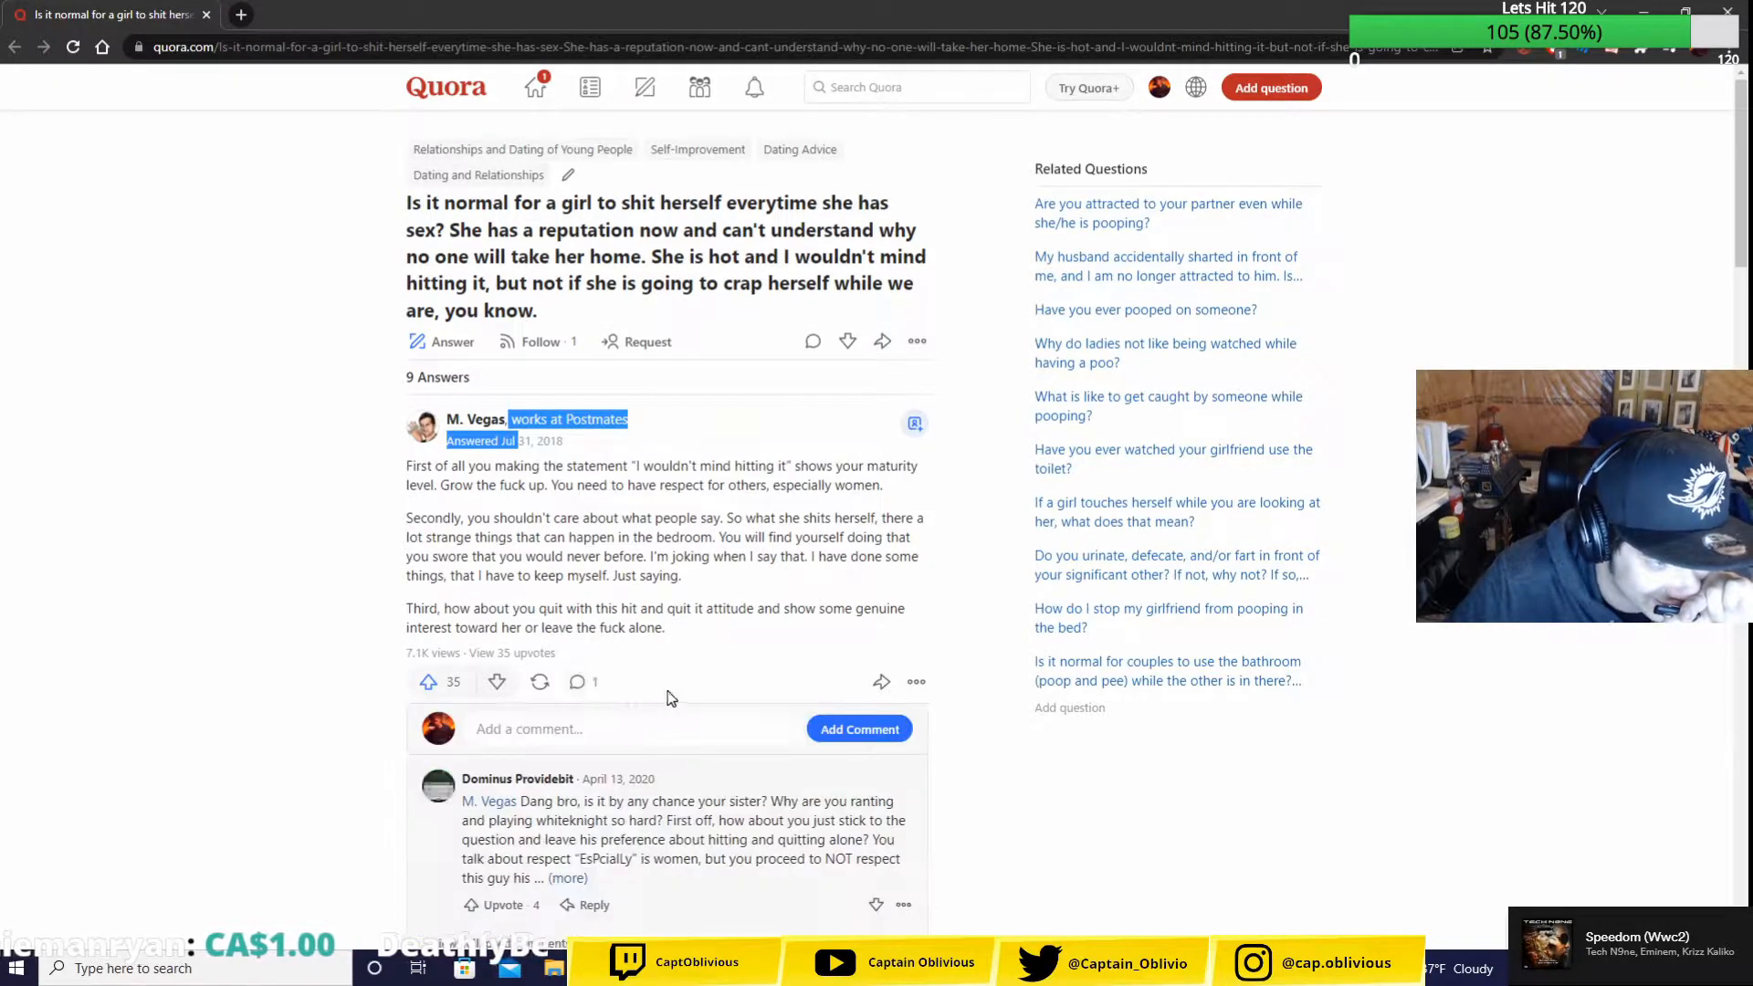
mouse_move(690, 669)
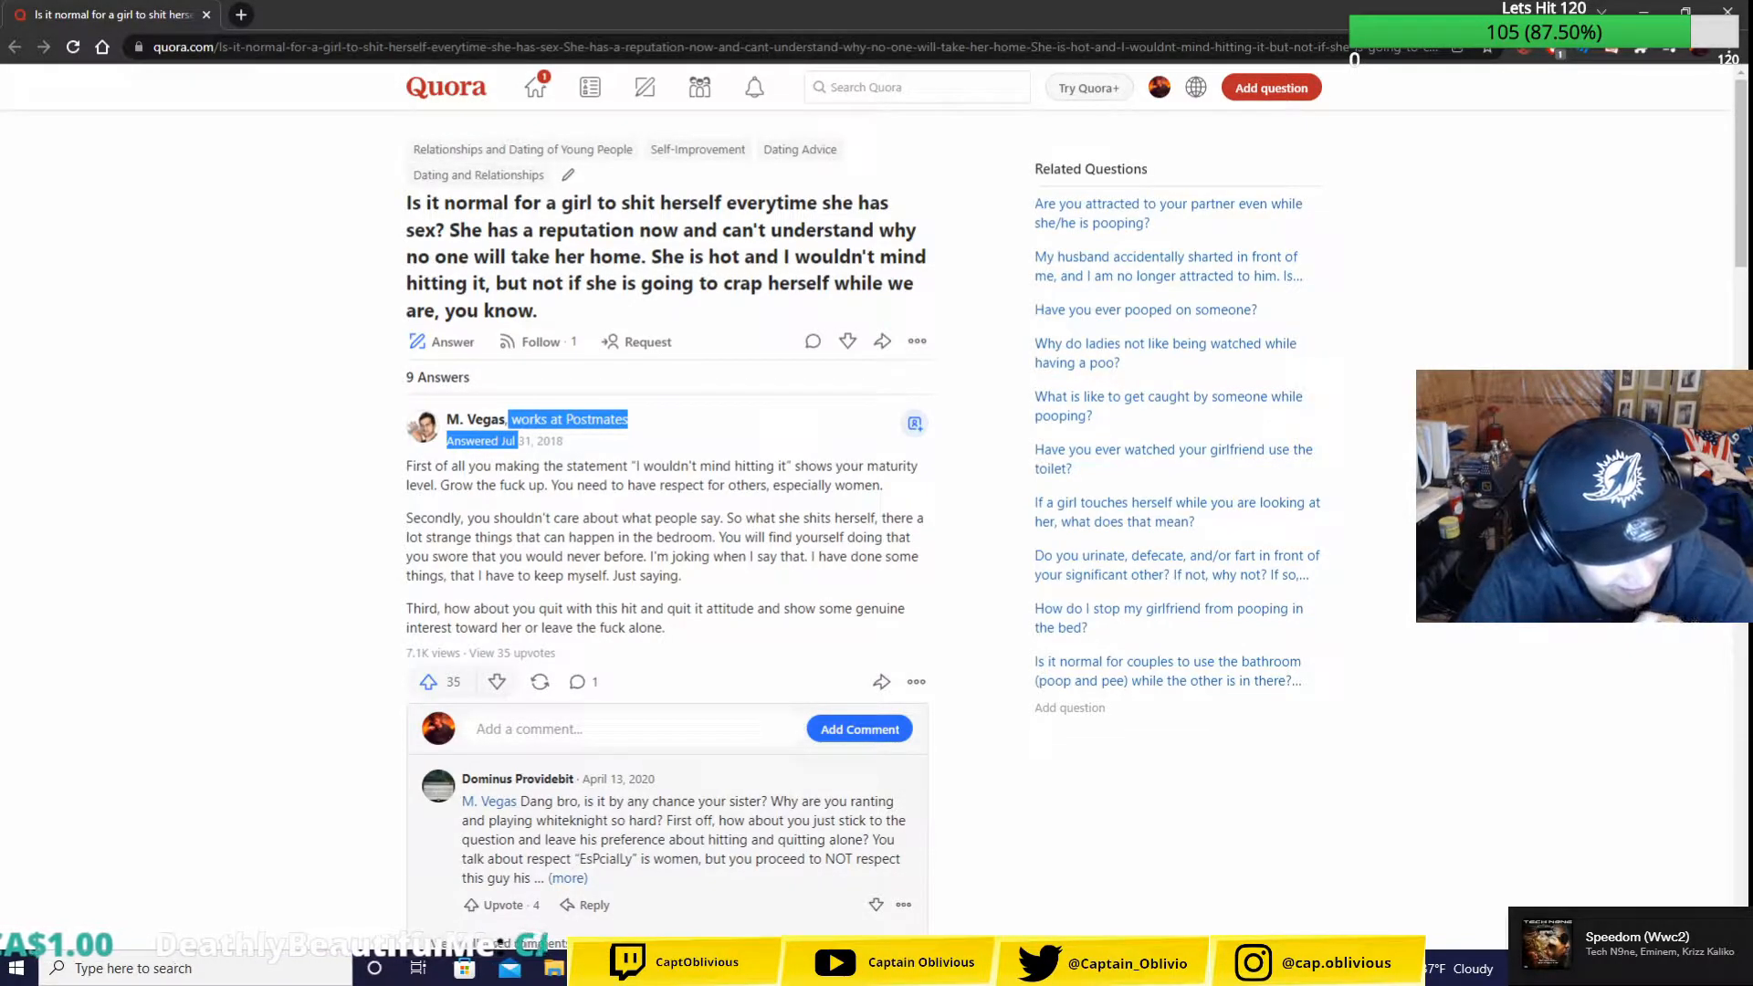
- Expand the long comment with '(more)' and read through it in full
left_click(566, 877)
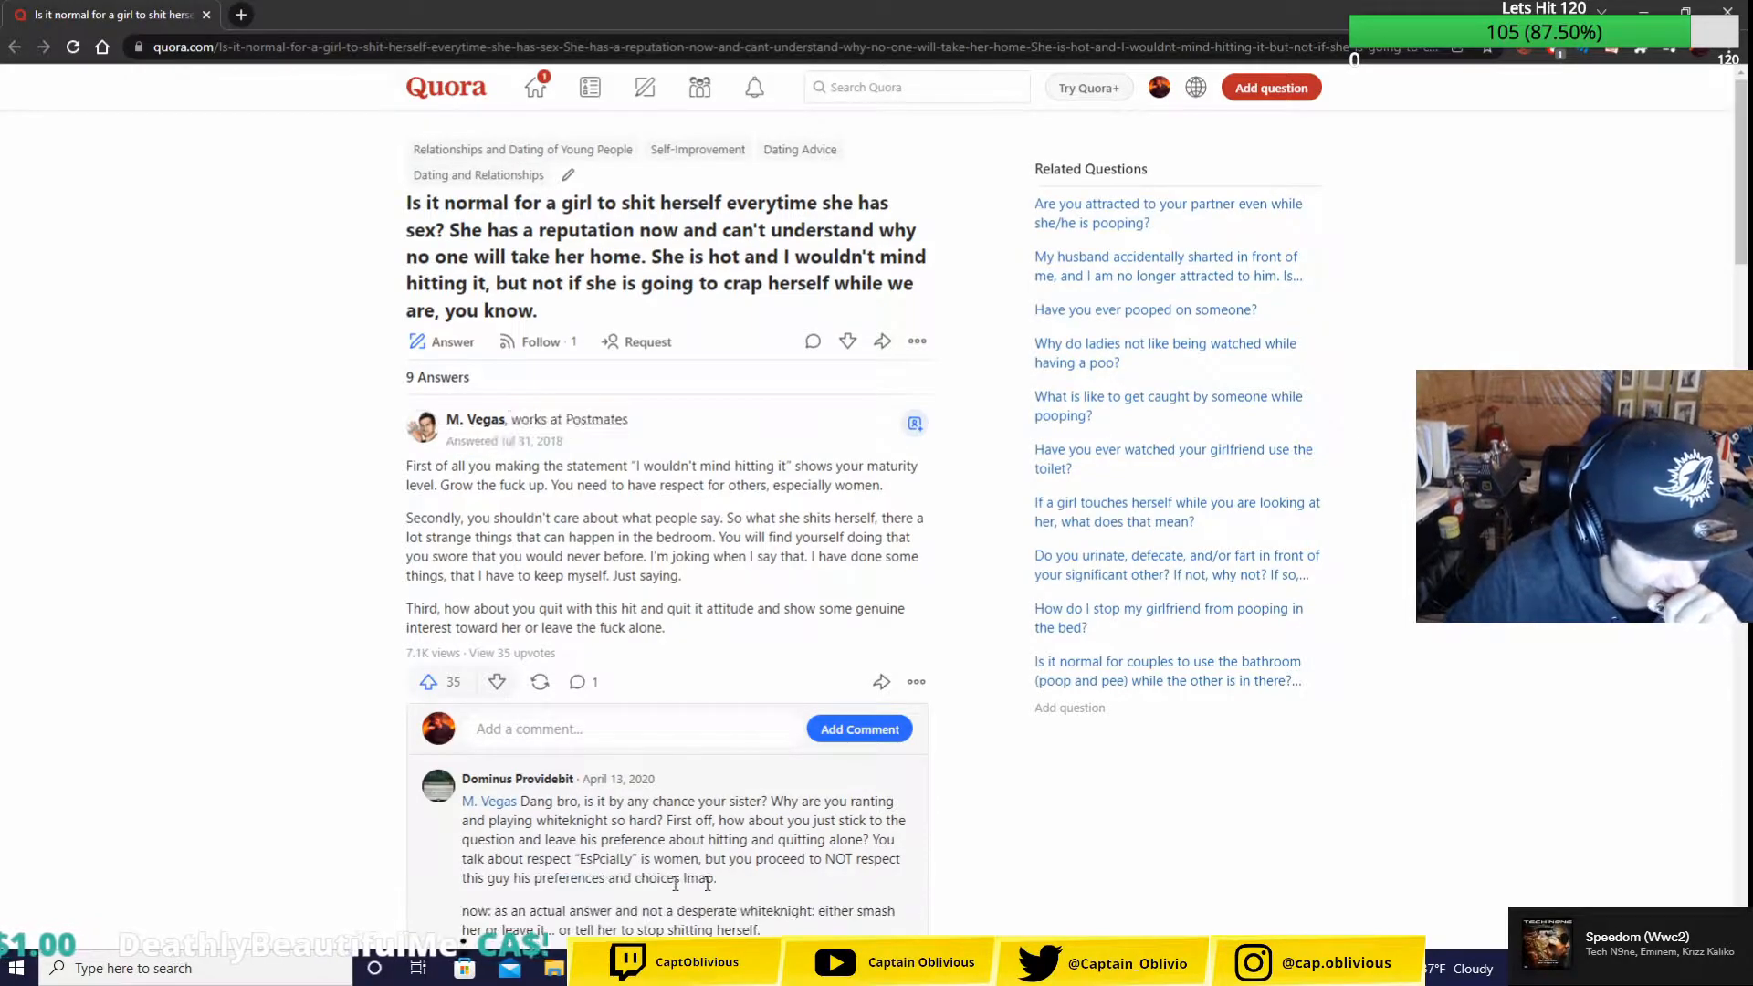
scroll("down", 3)
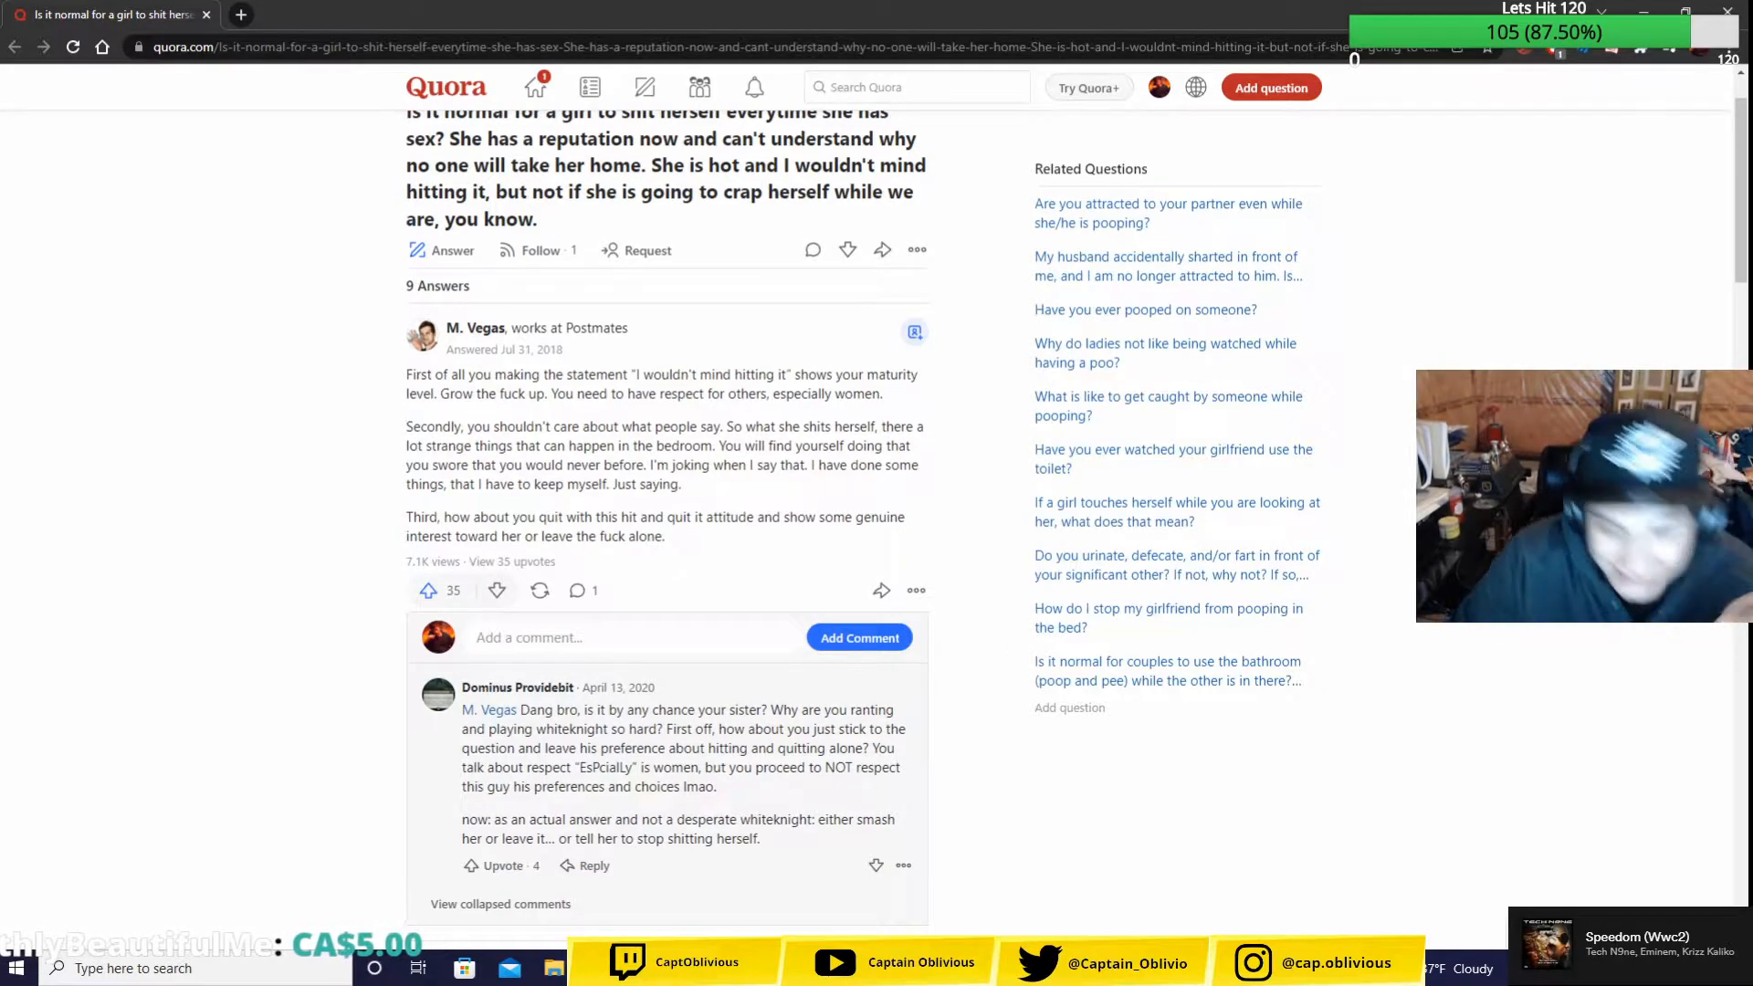
scroll("down", 3)
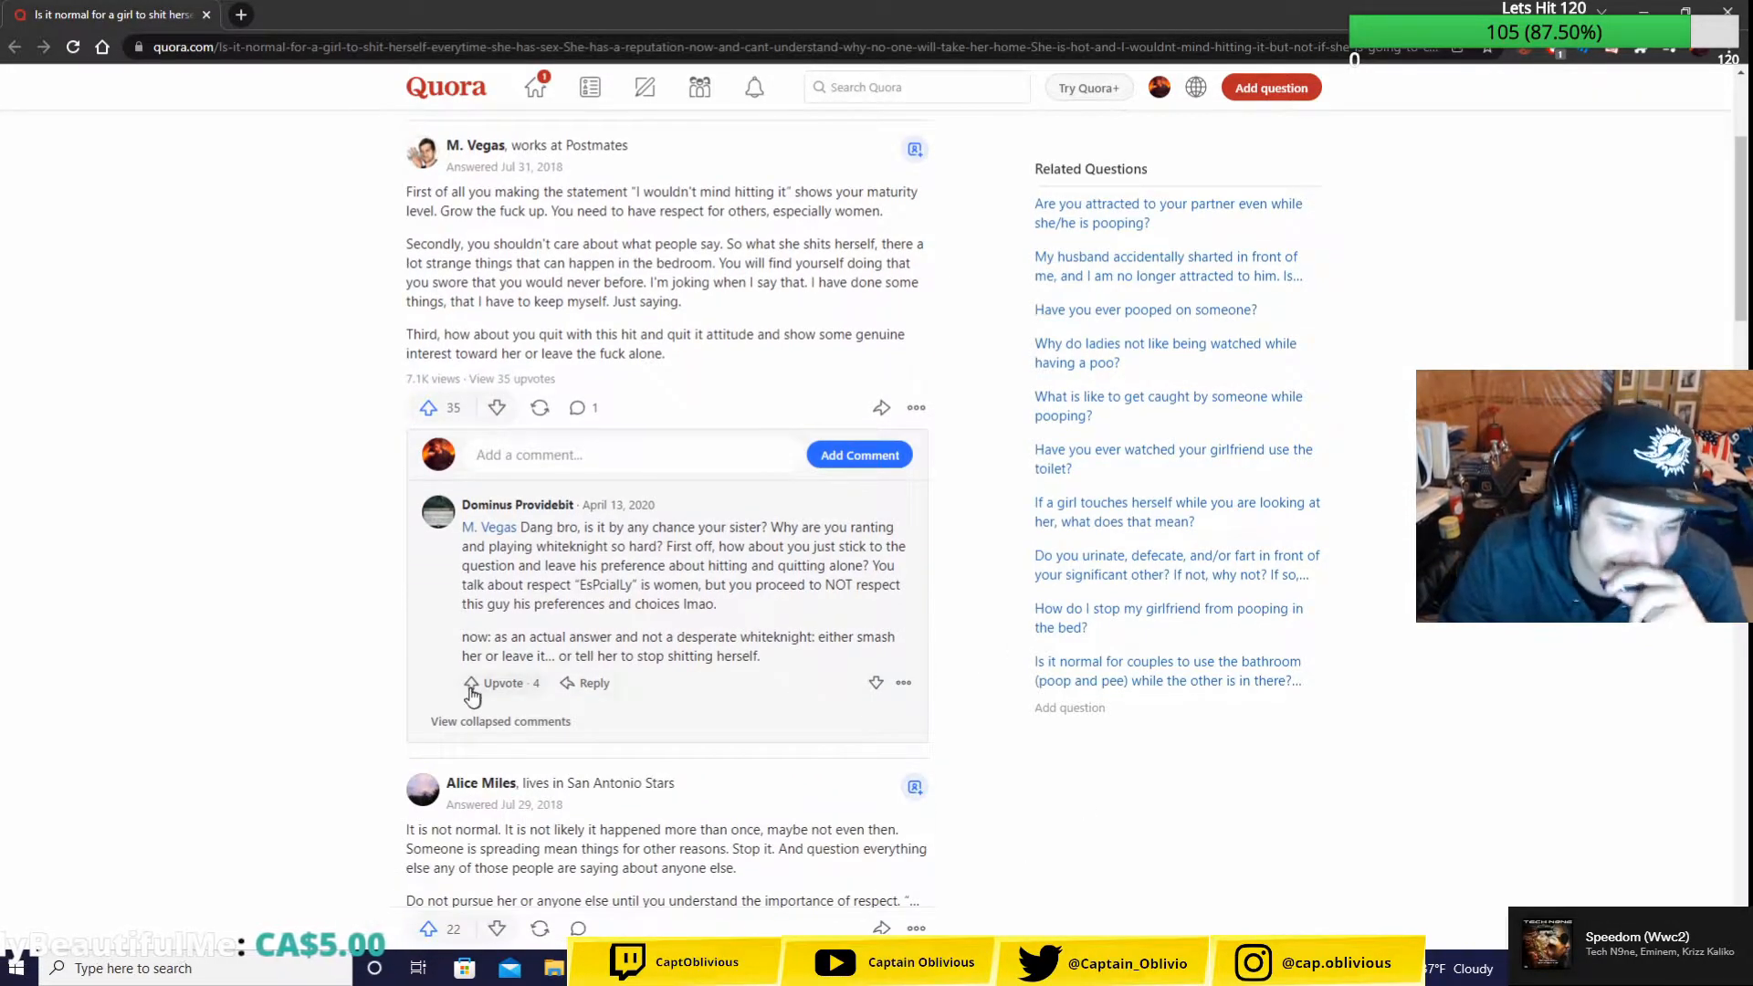
scroll("up", 3)
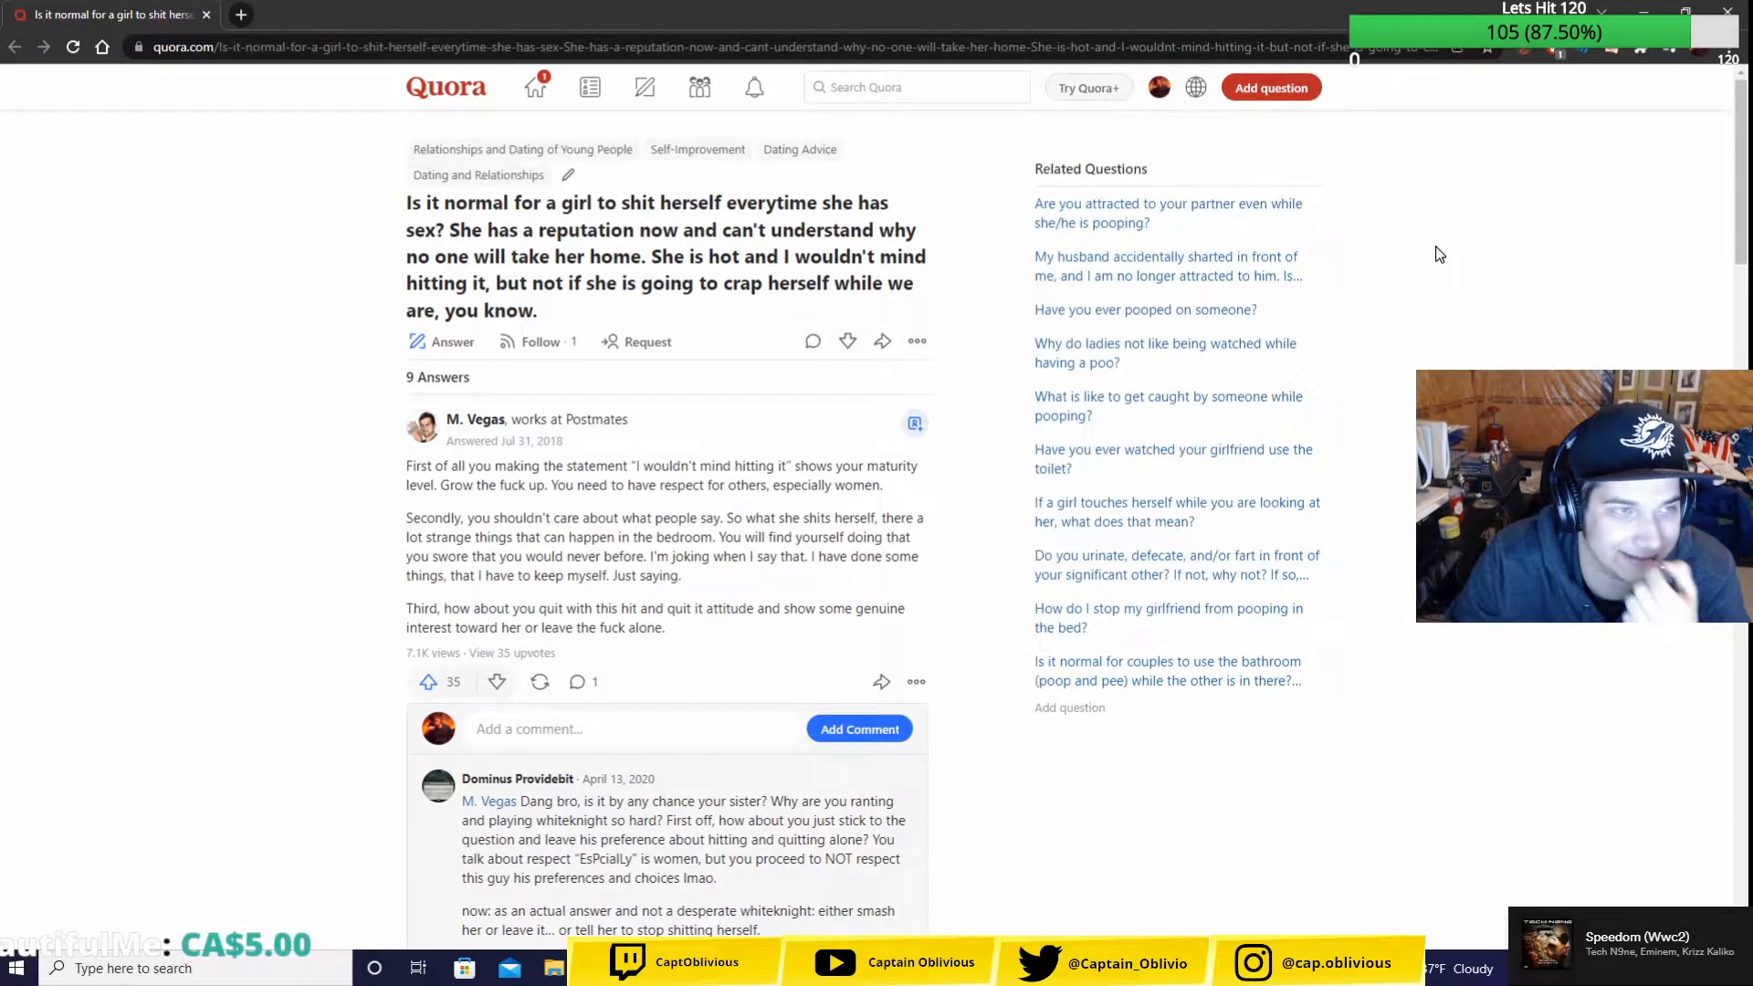
- Expand the truncated third answer with '(more)' so it reads in full
scroll("down", 3)
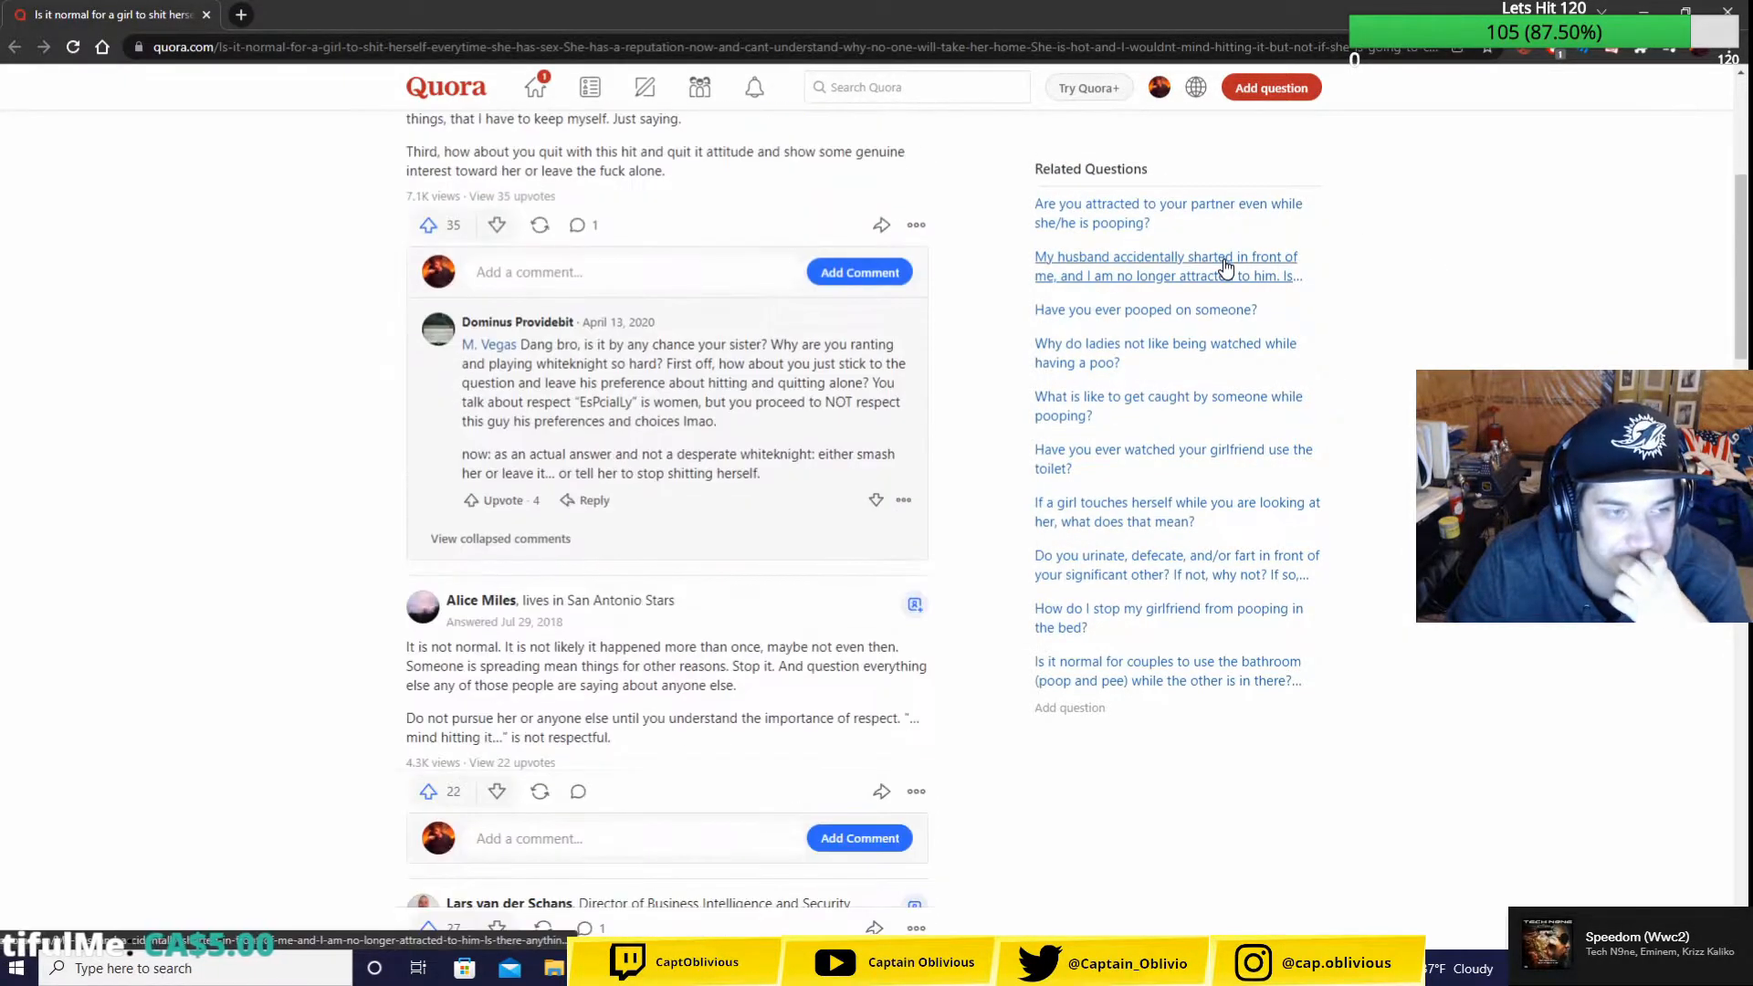
scroll("down", 3)
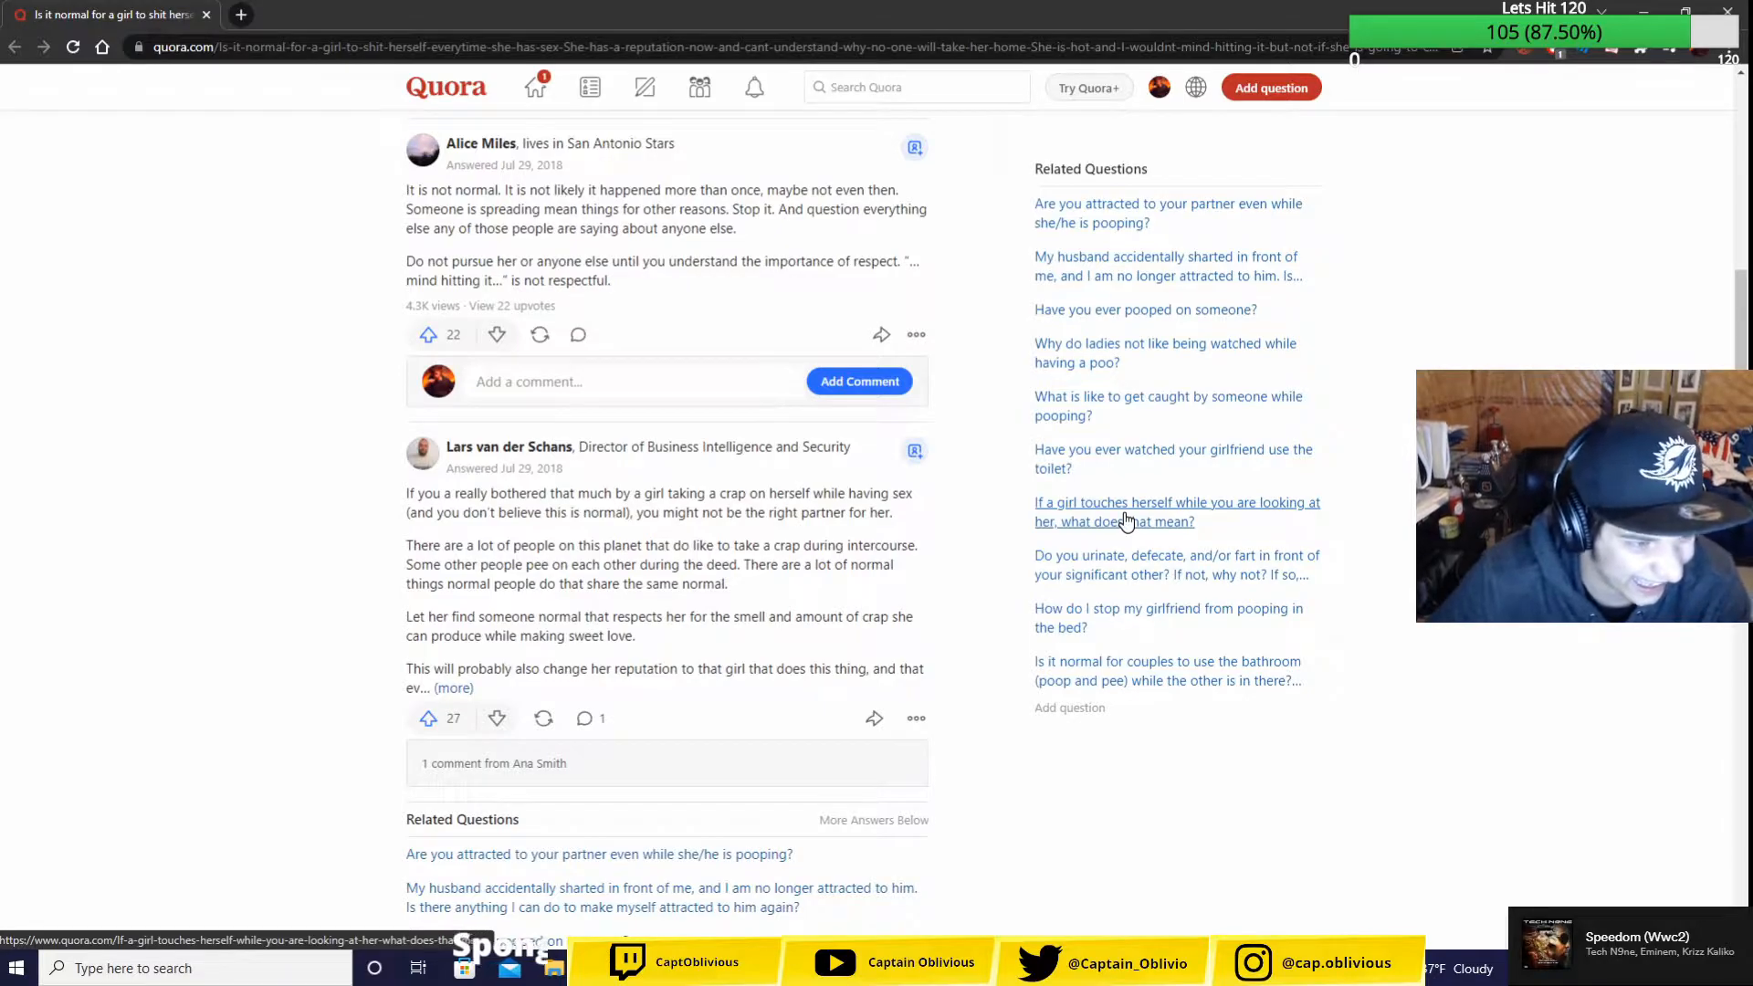
mouse_move(848, 678)
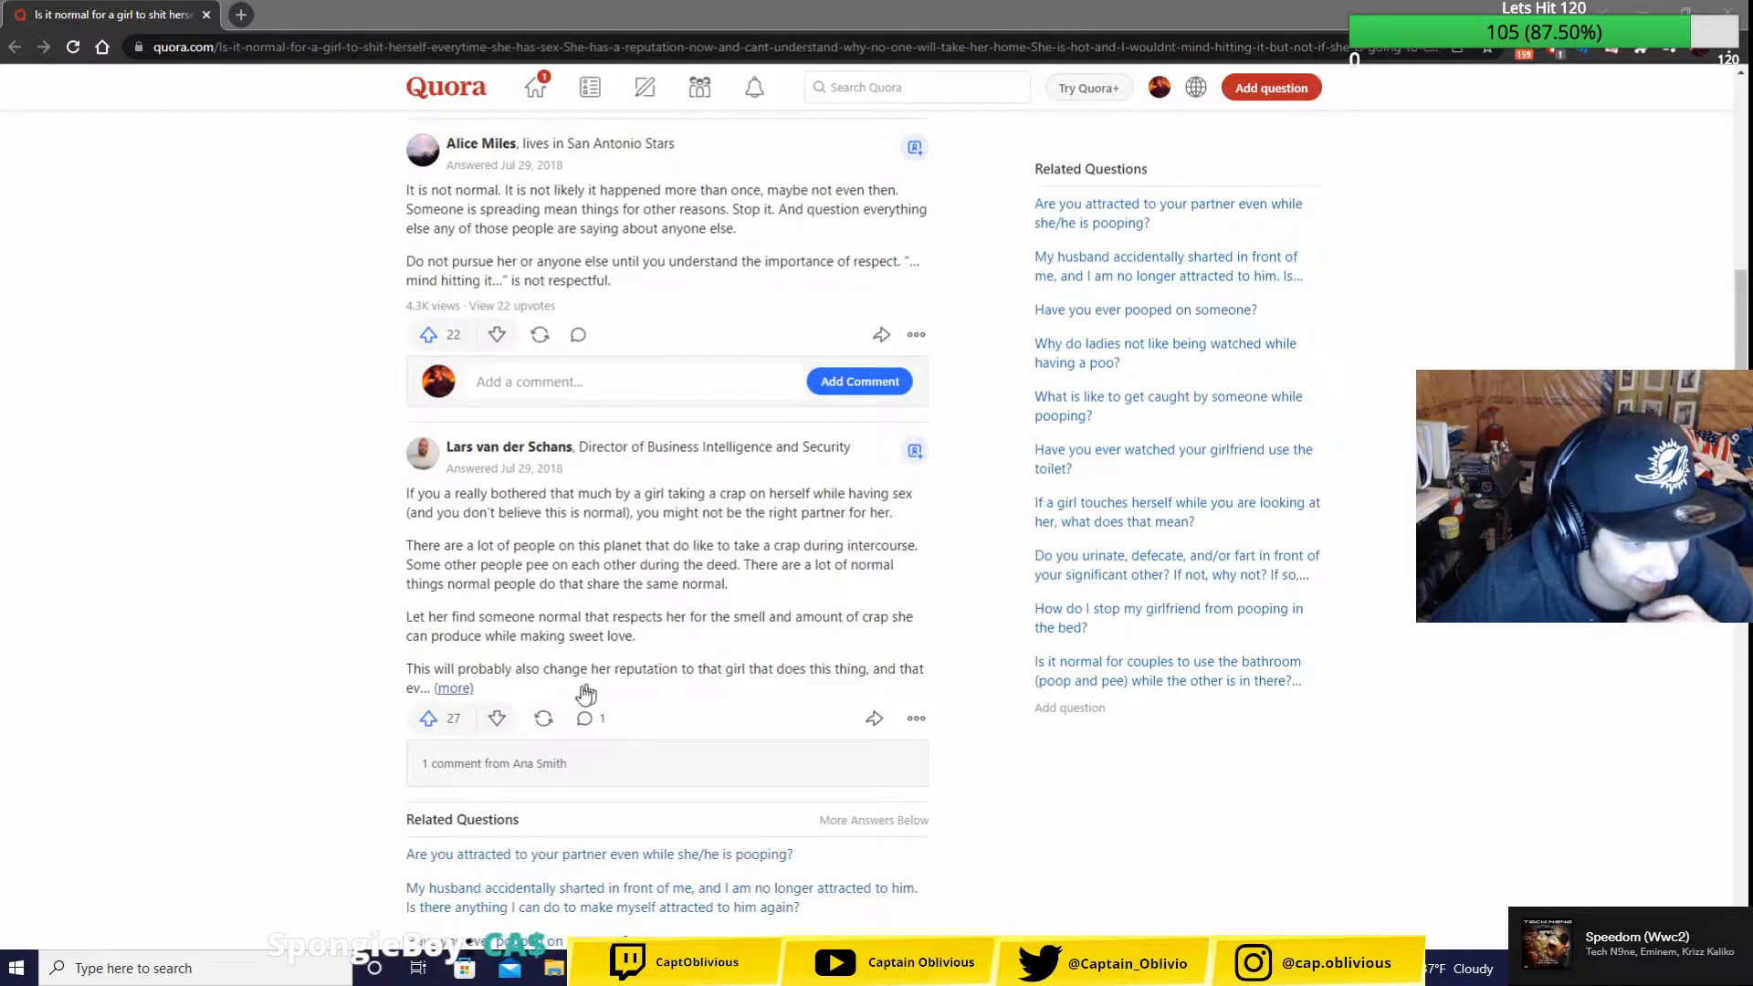
left_click(453, 686)
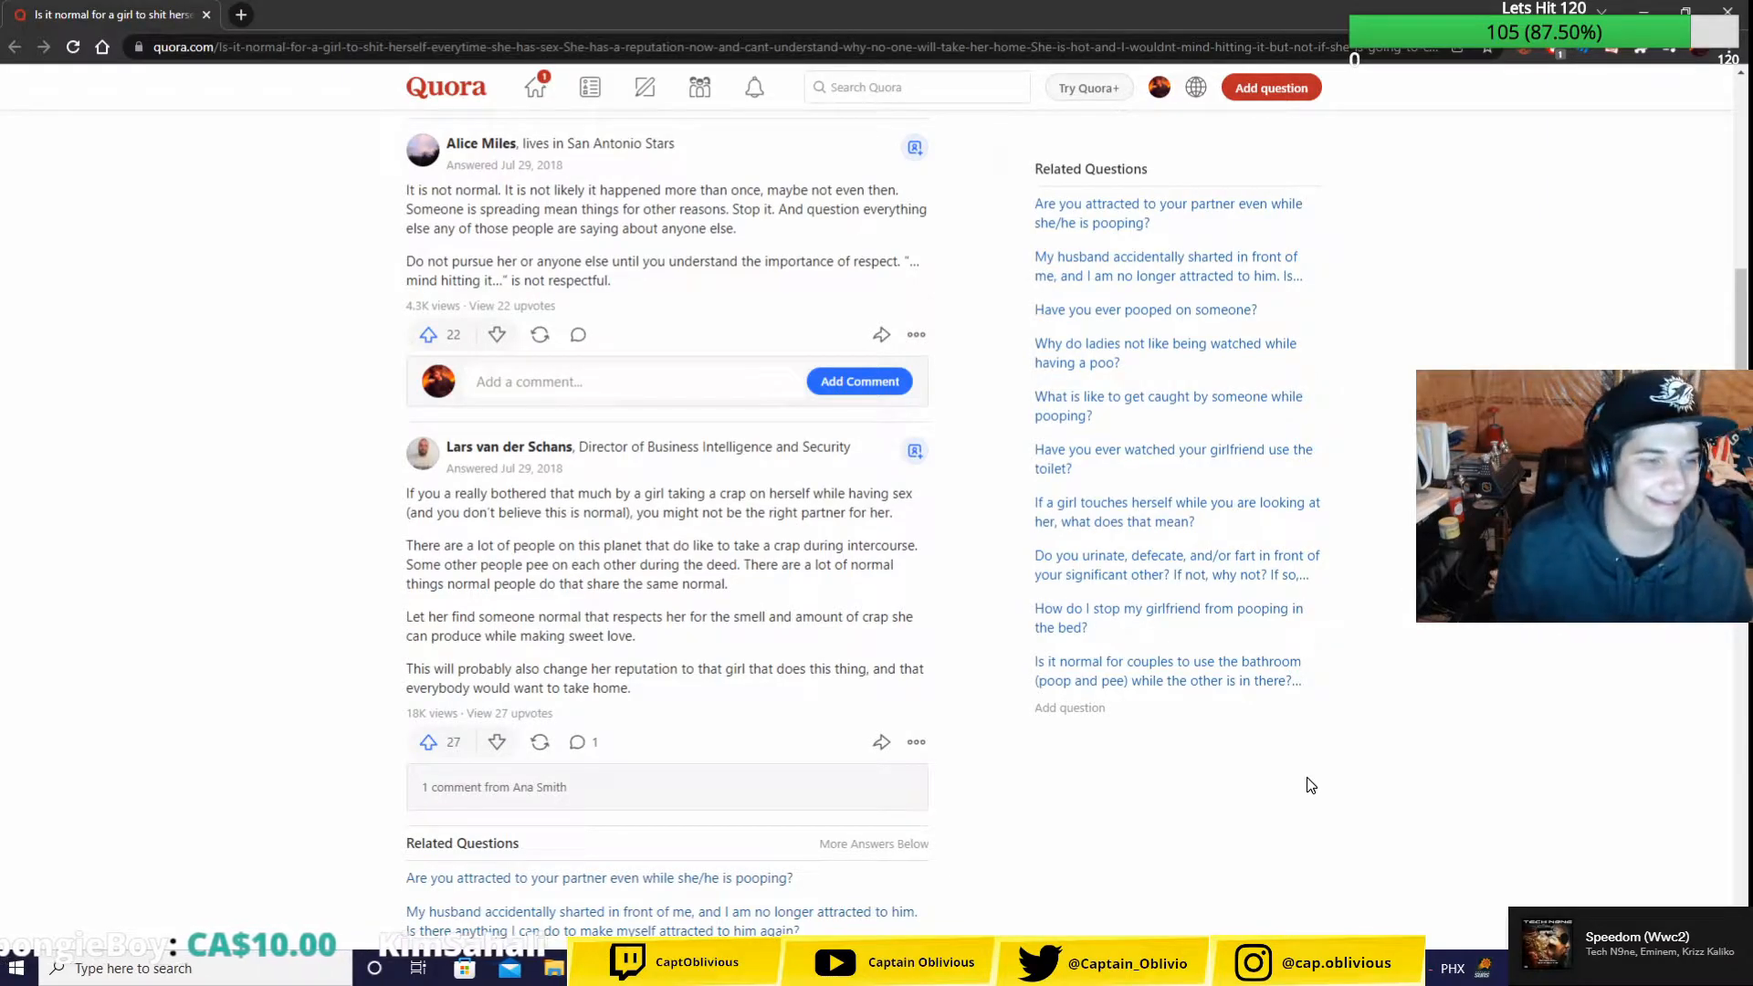
mouse_move(610, 439)
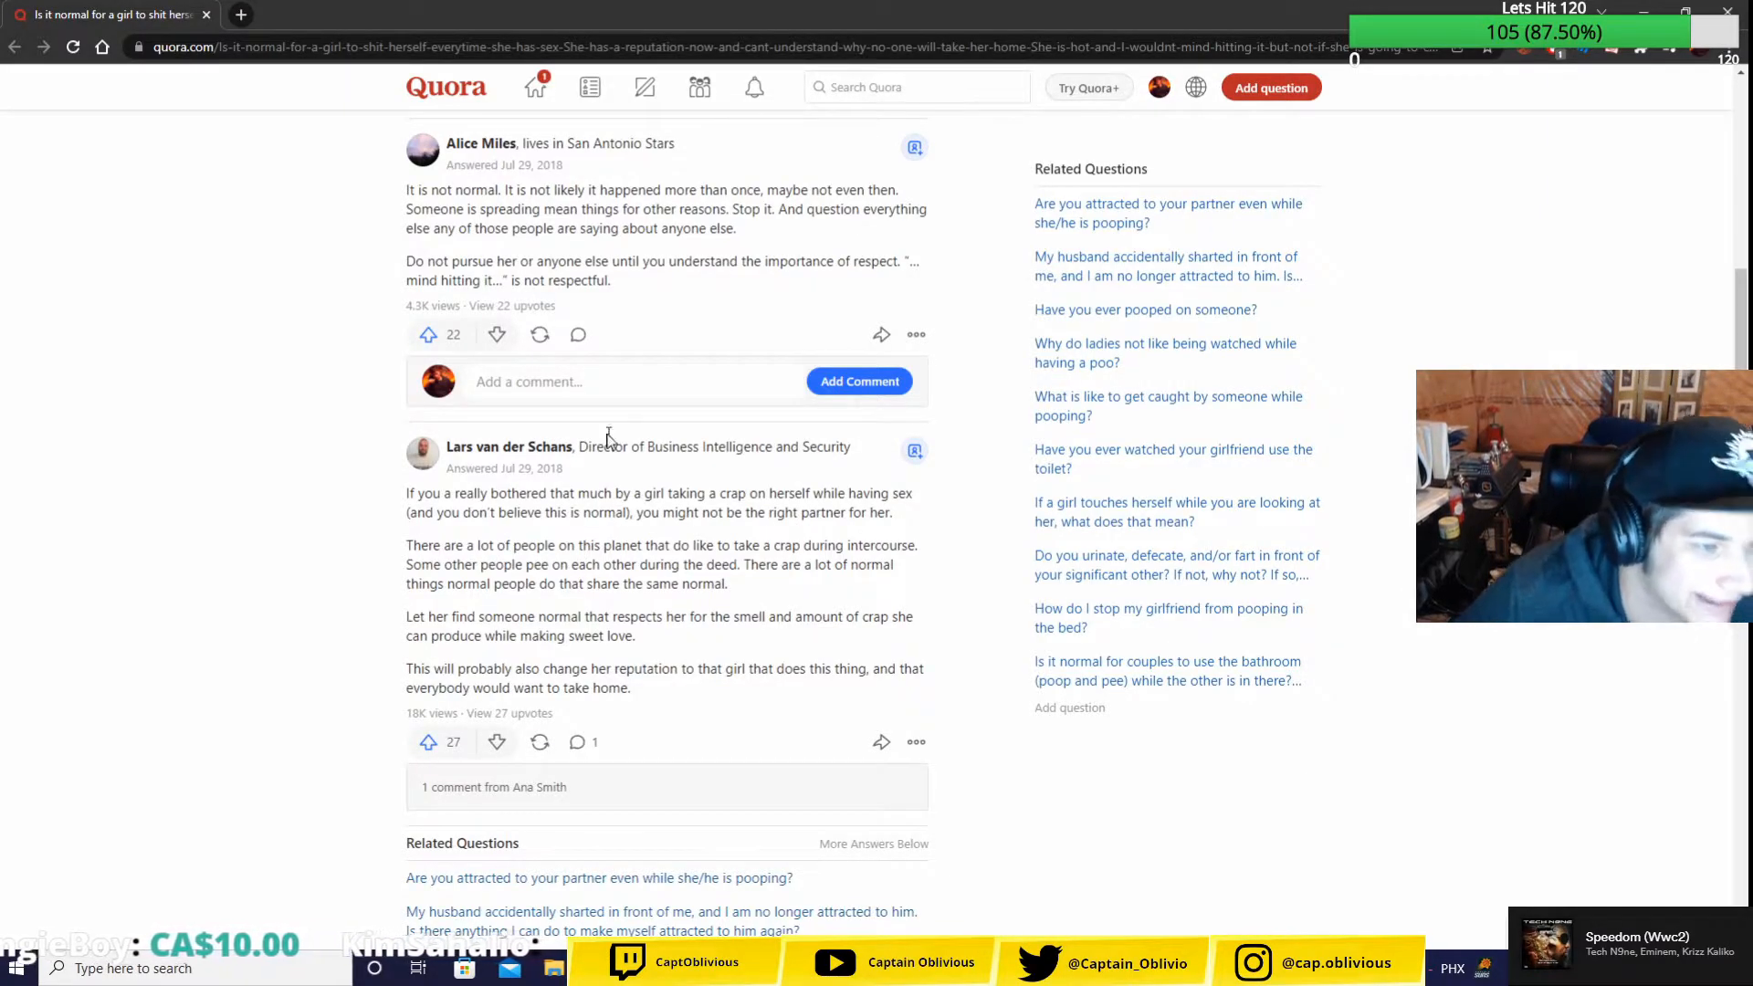
left_click_drag(578, 446, 681, 445)
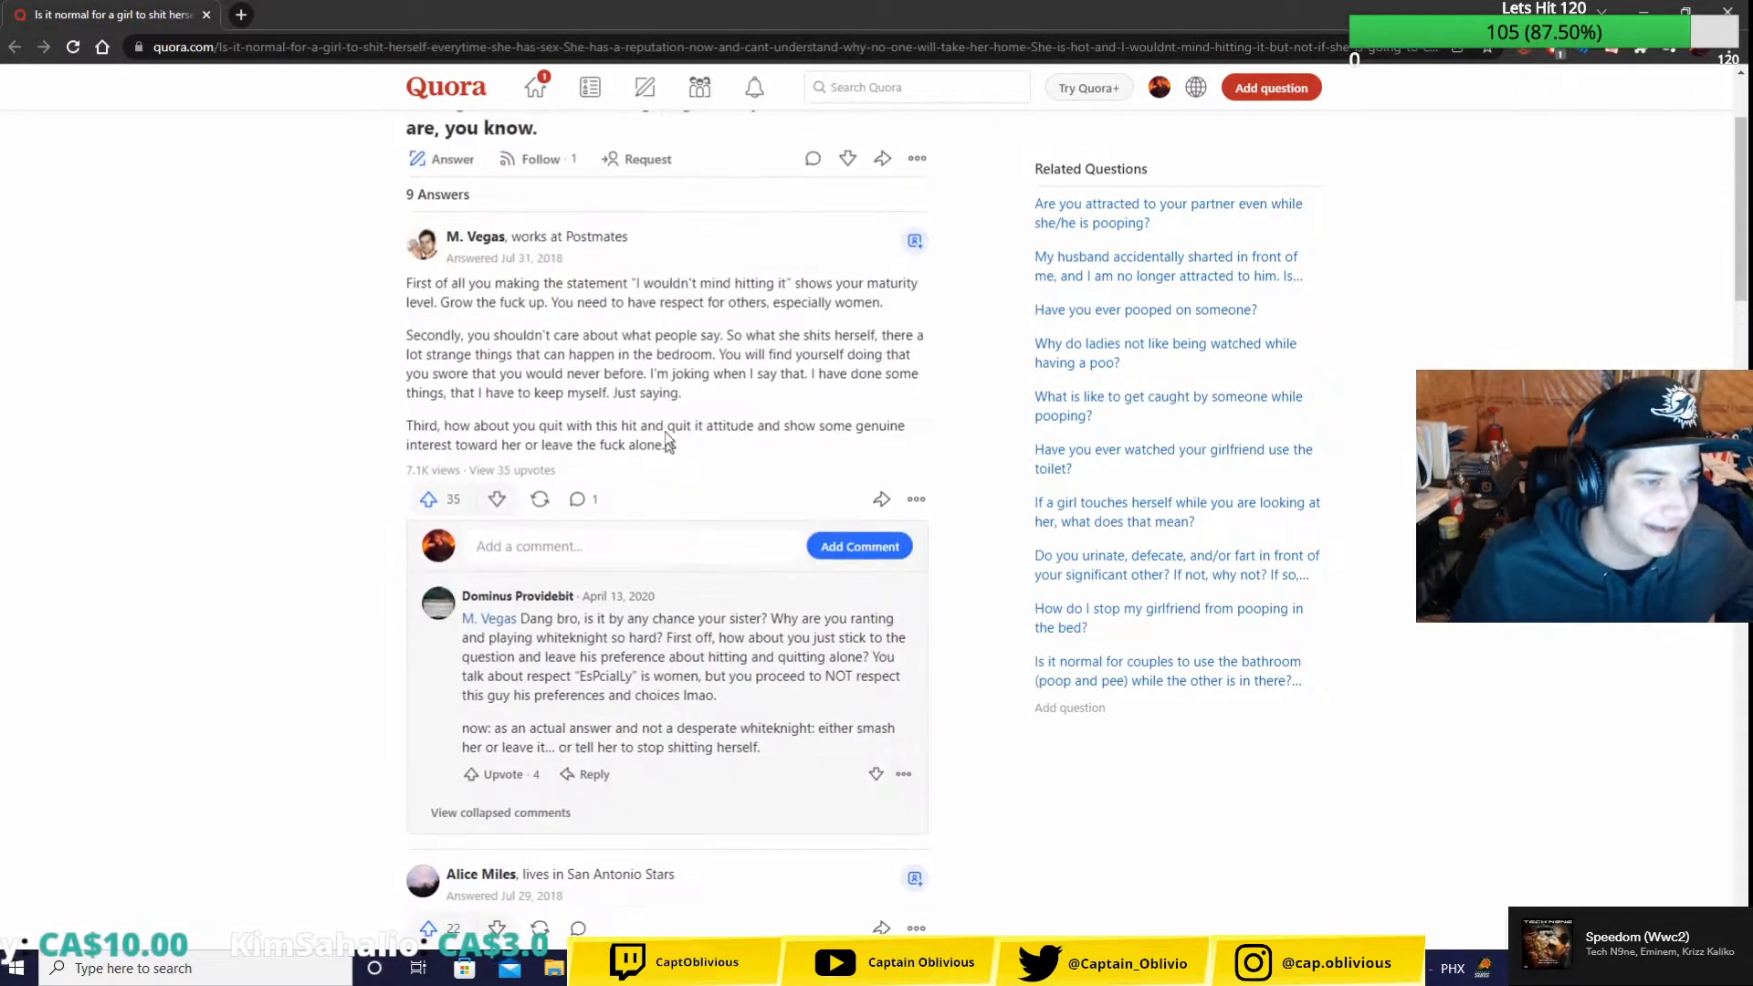
- Scroll past the reputation answer until the long critical answer comes into view
double_click(482, 257)
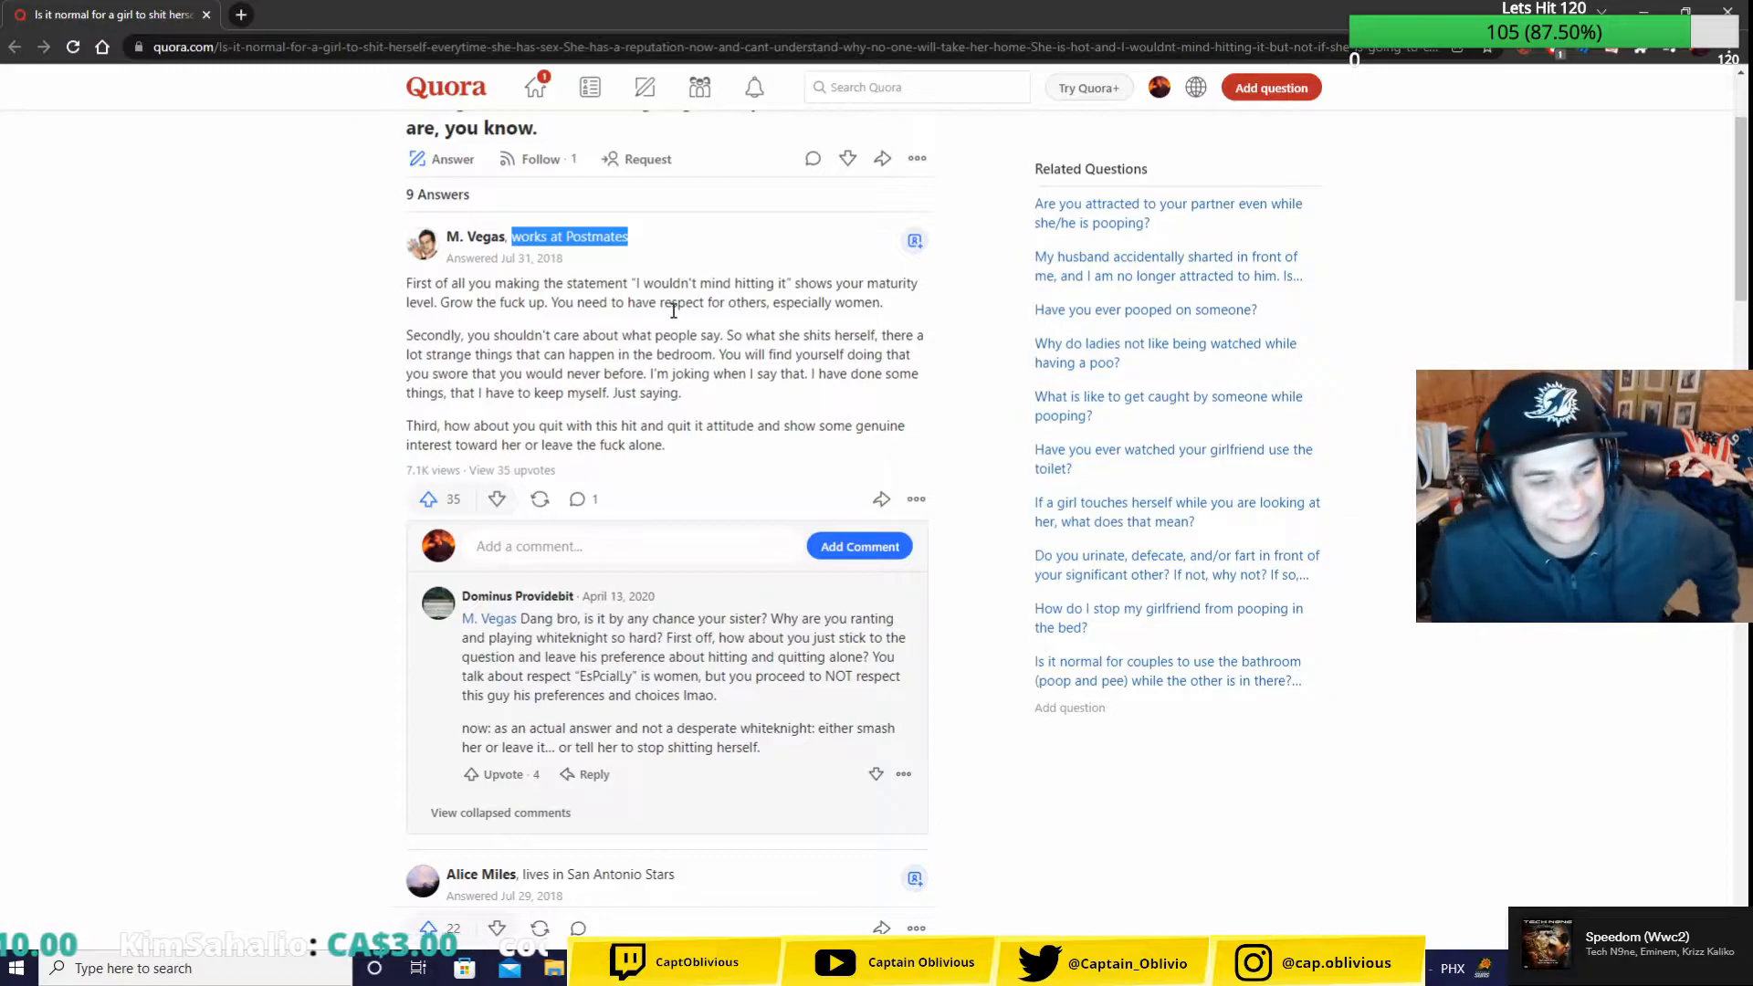
scroll("down", 3)
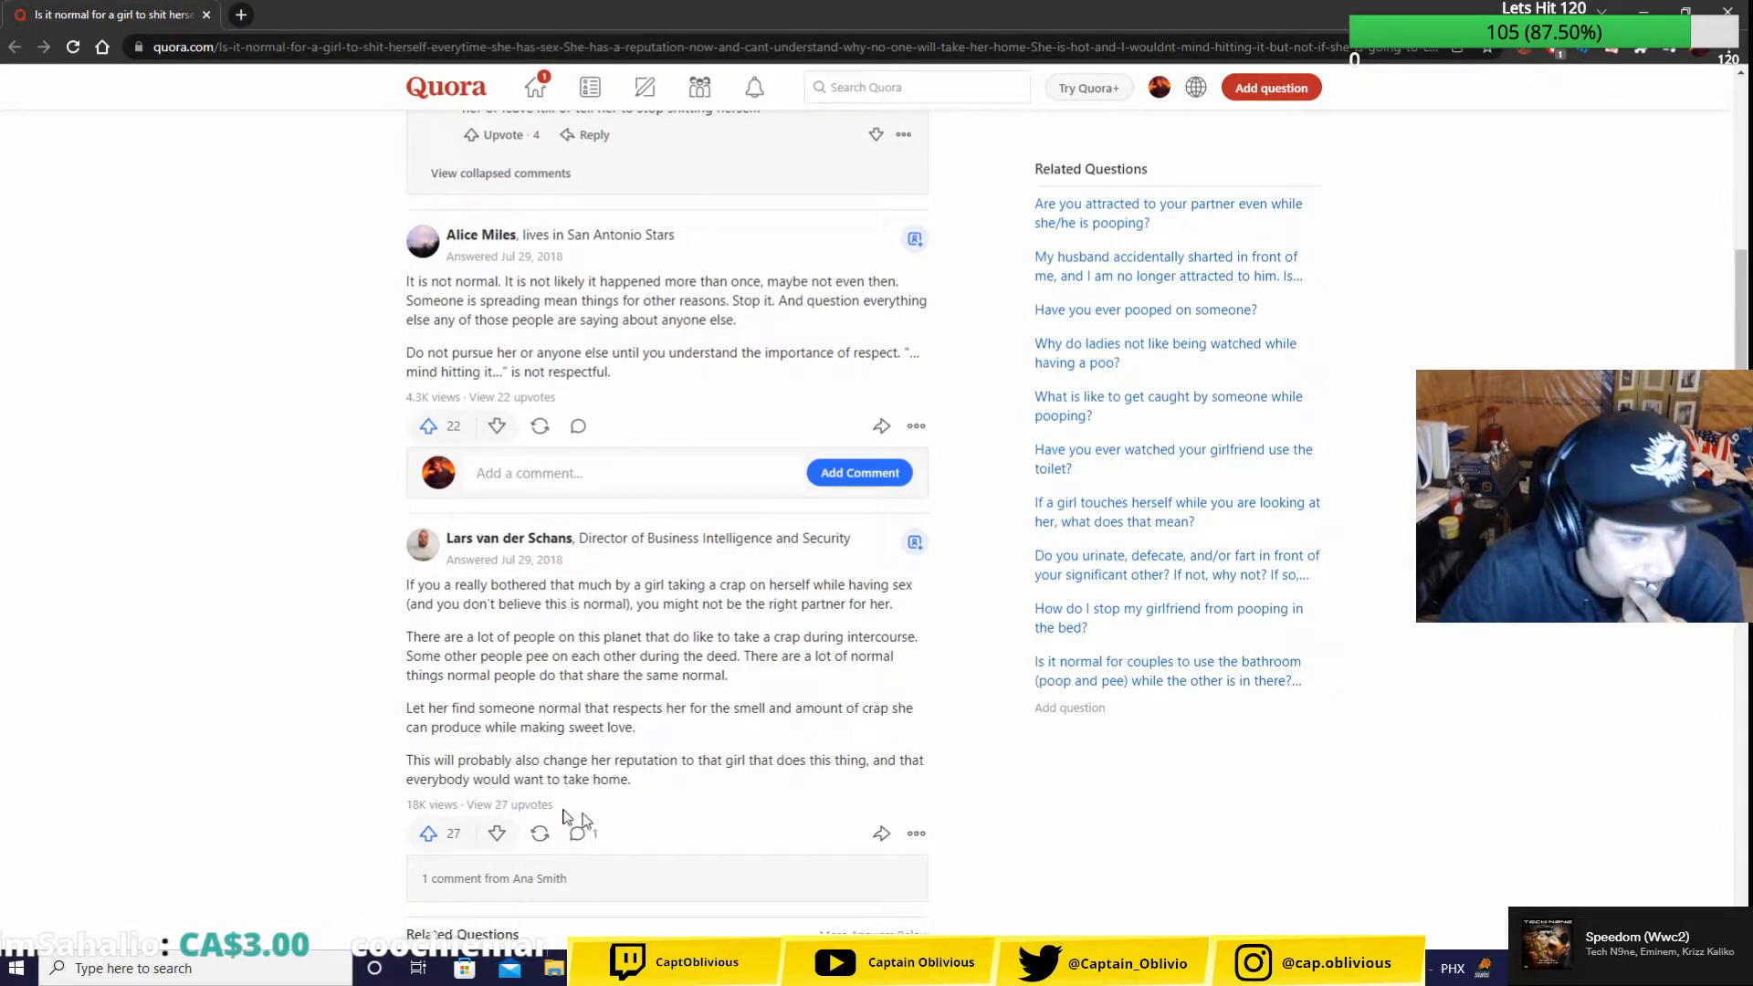
scroll("down", 3)
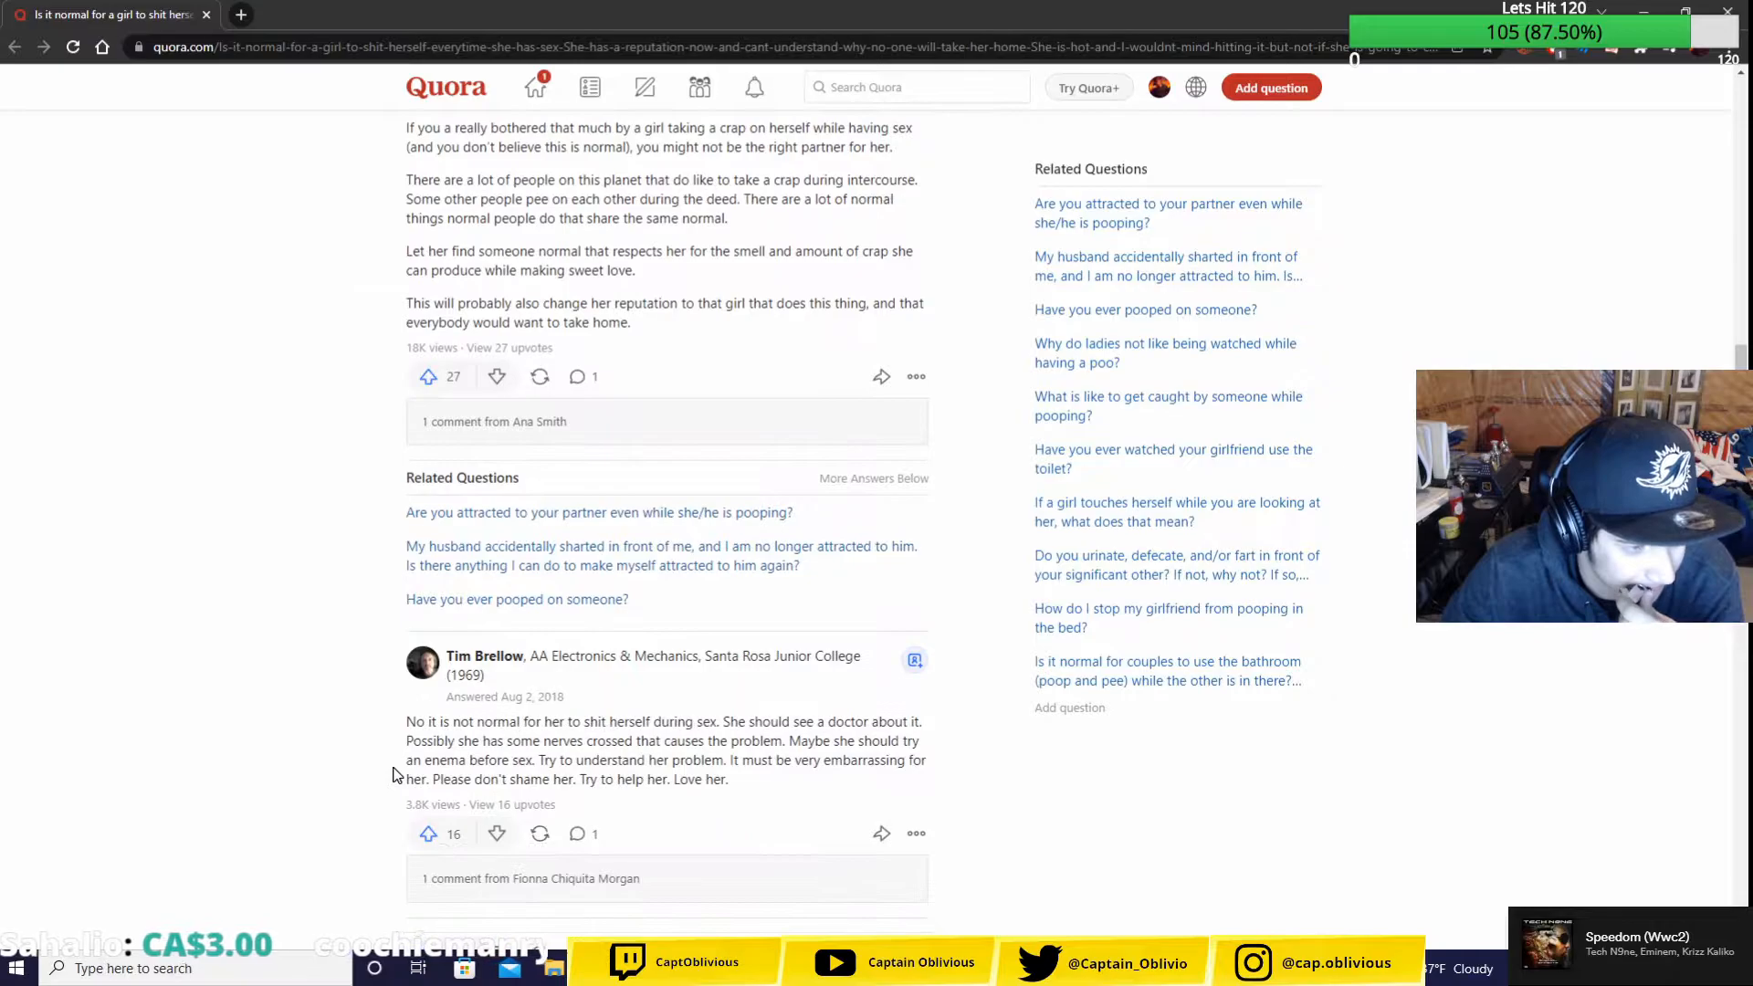
scroll("down", 3)
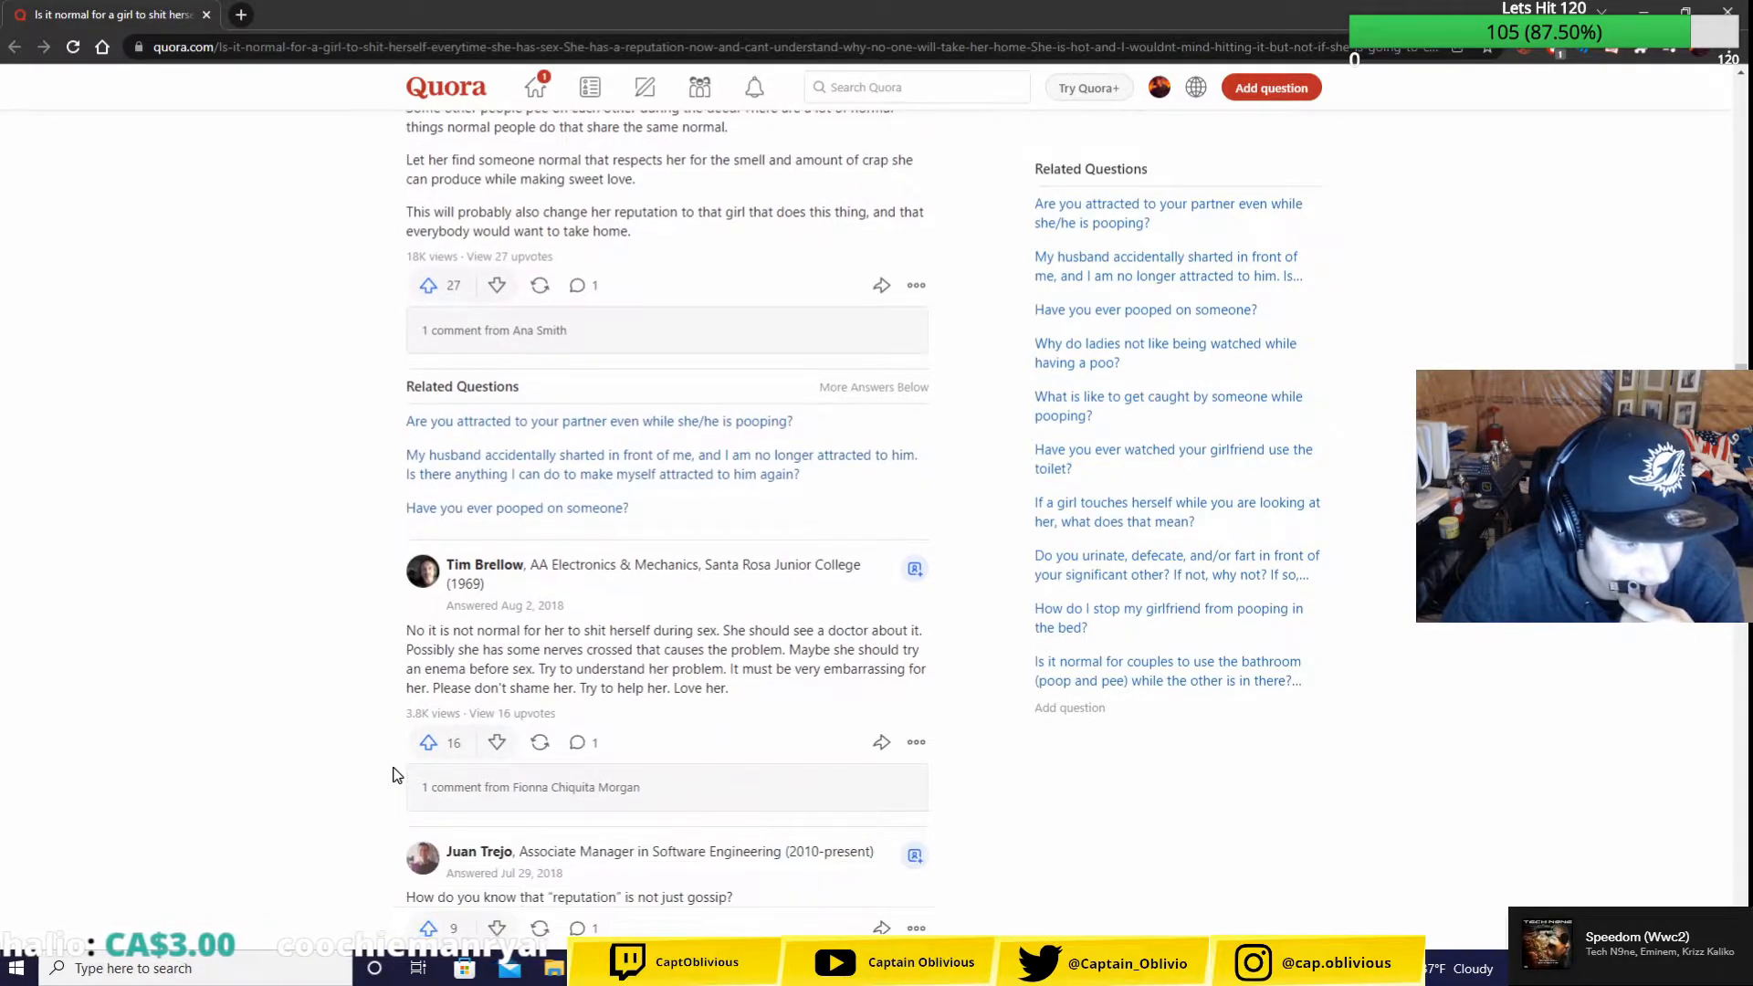
scroll("down", 3)
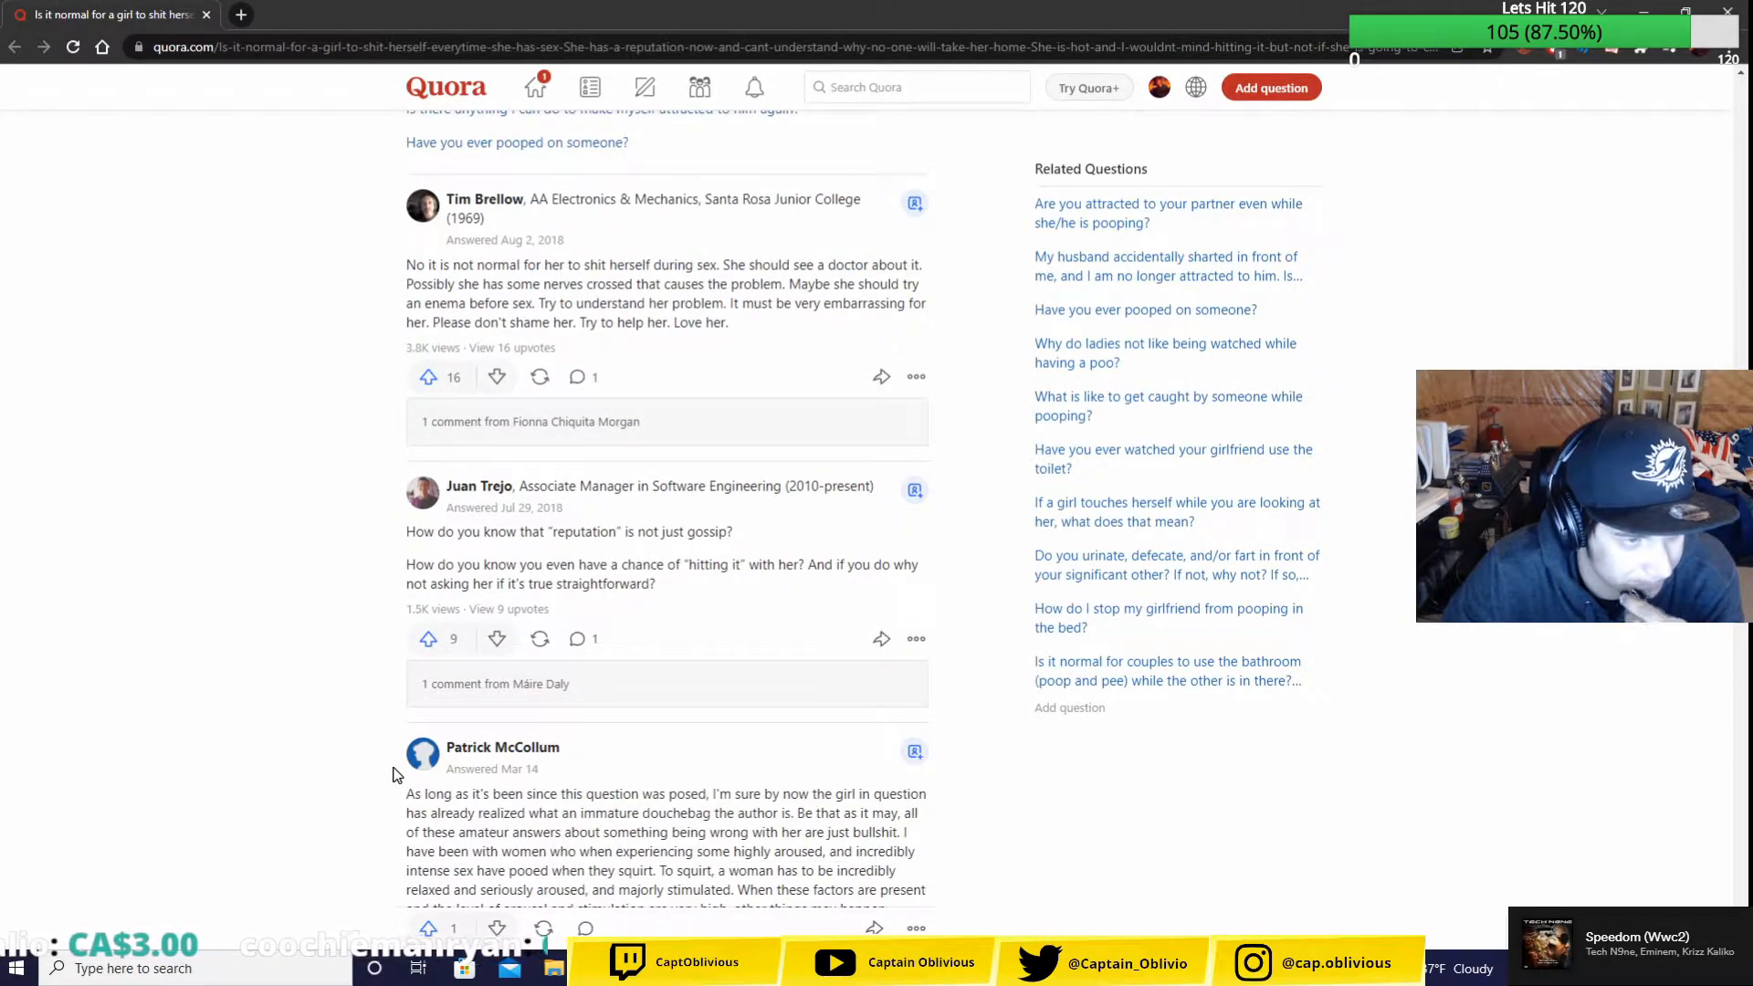
scroll("down", 3)
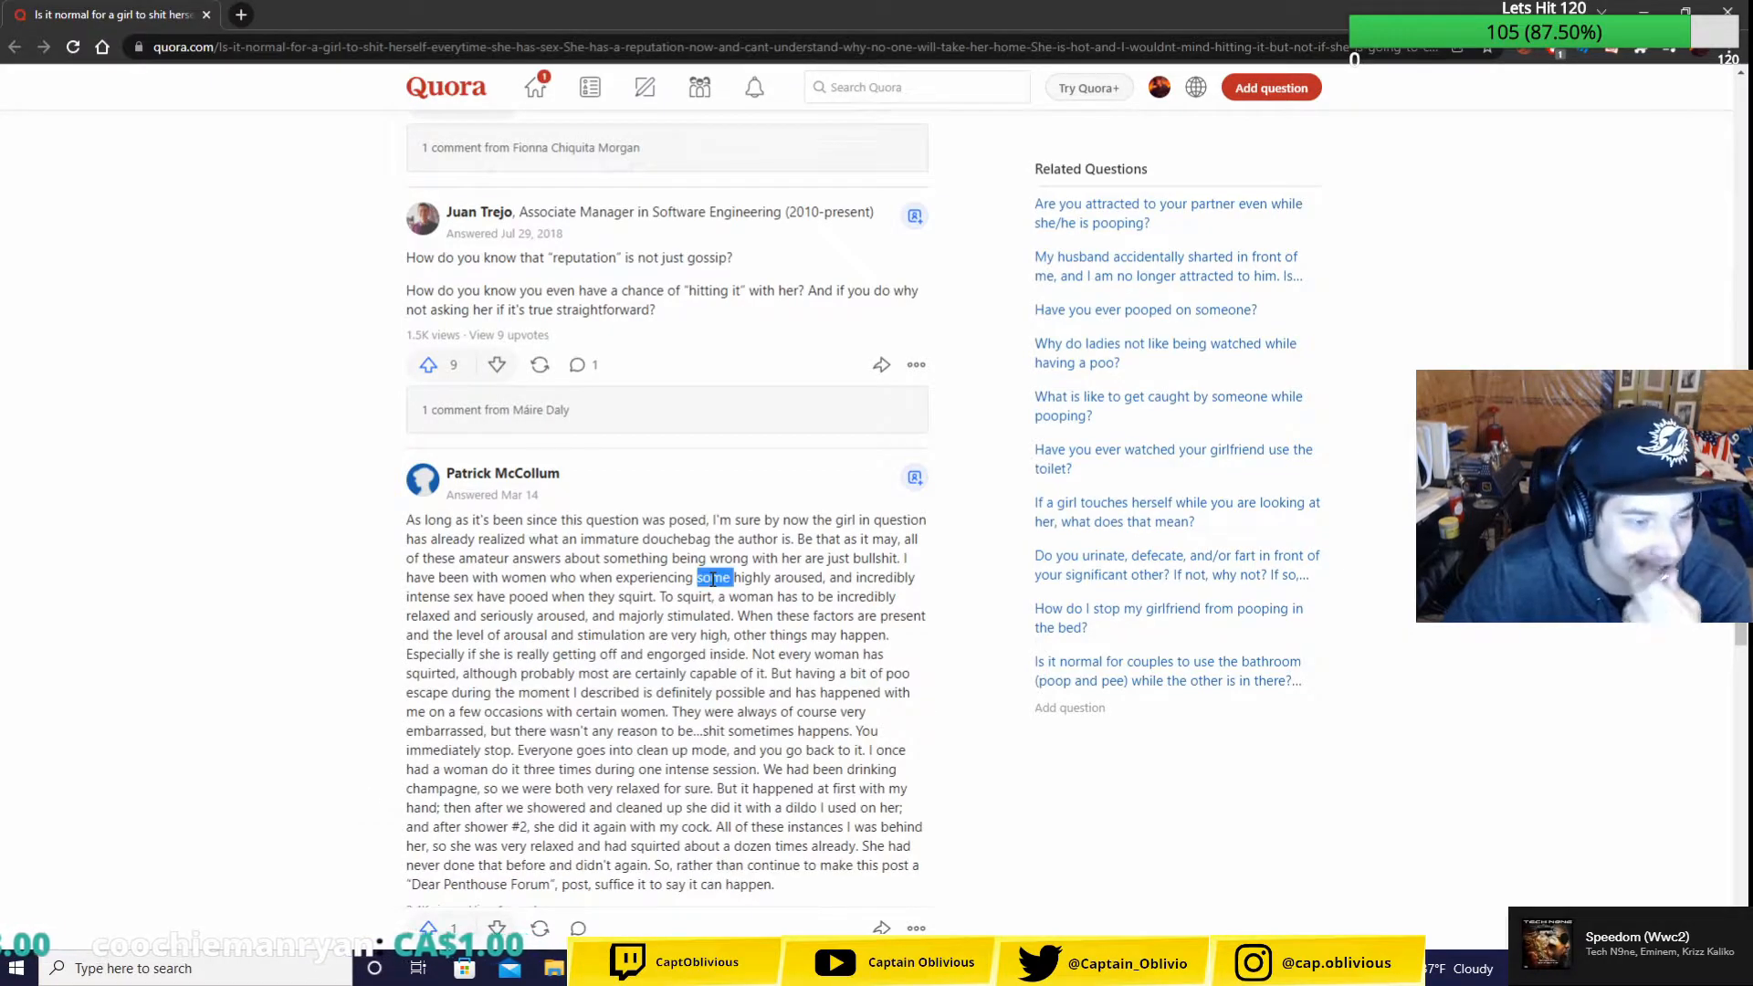
- Scroll so the whole long answer, its upvote count and comment box are visible
scroll("down", 3)
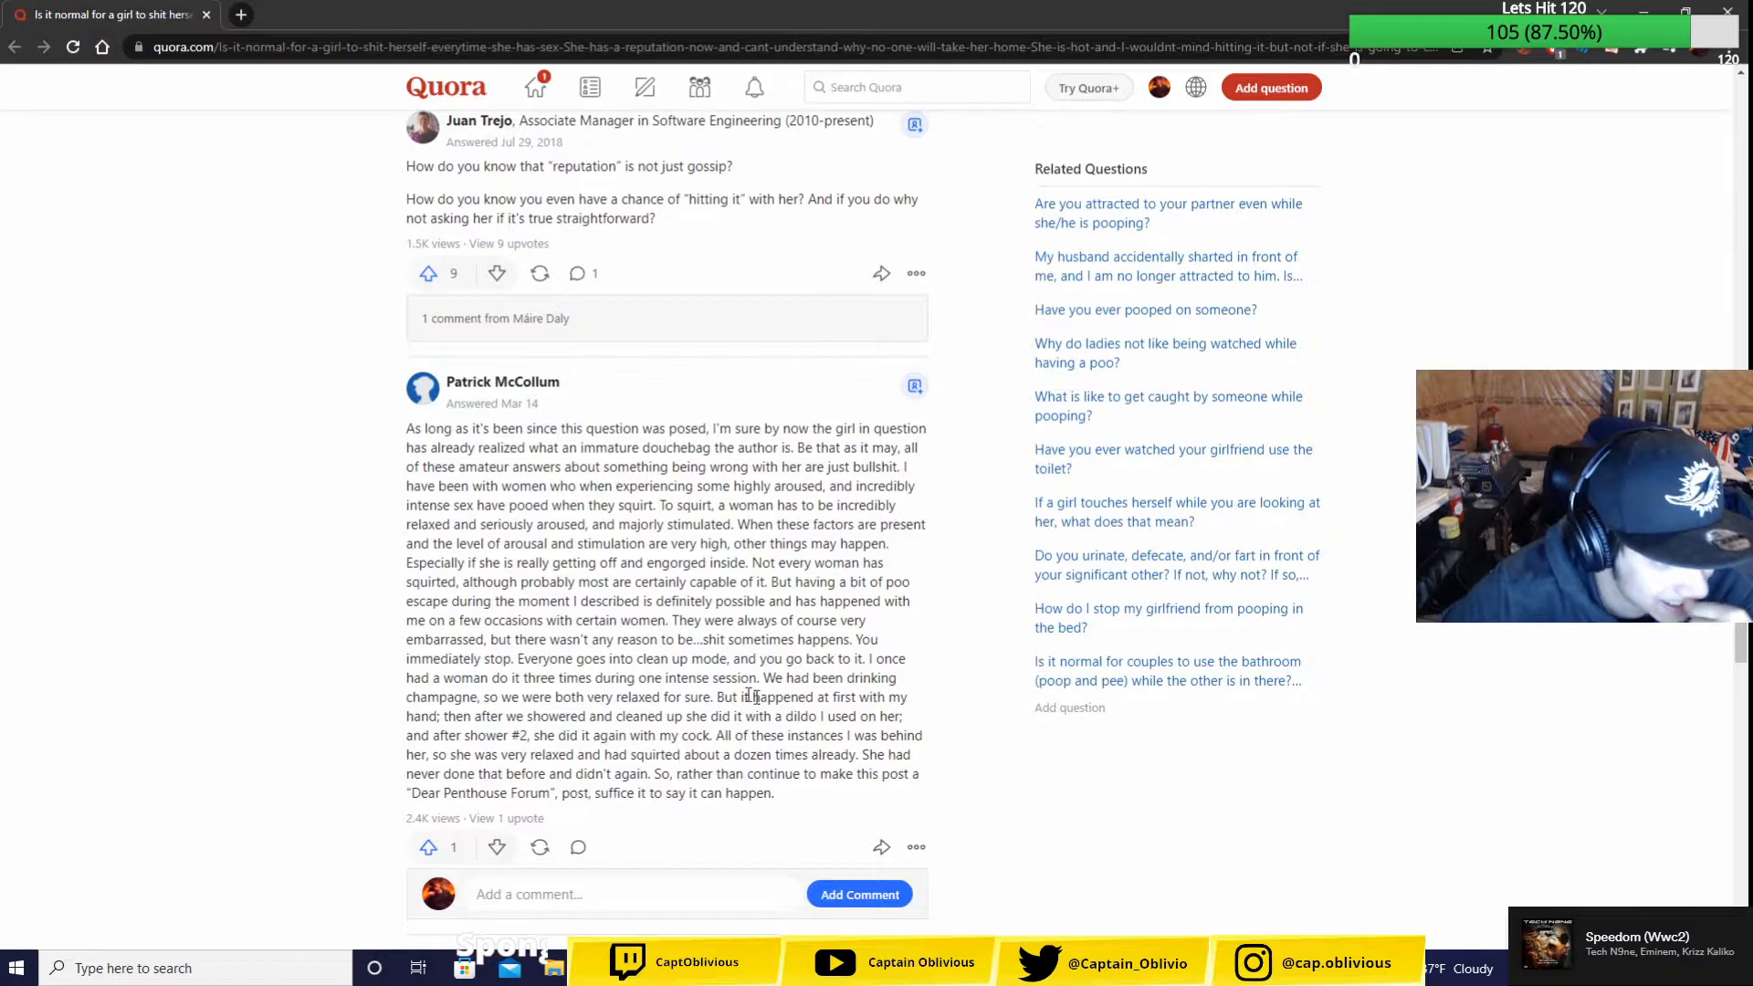
left_click_drag(482, 562, 547, 562)
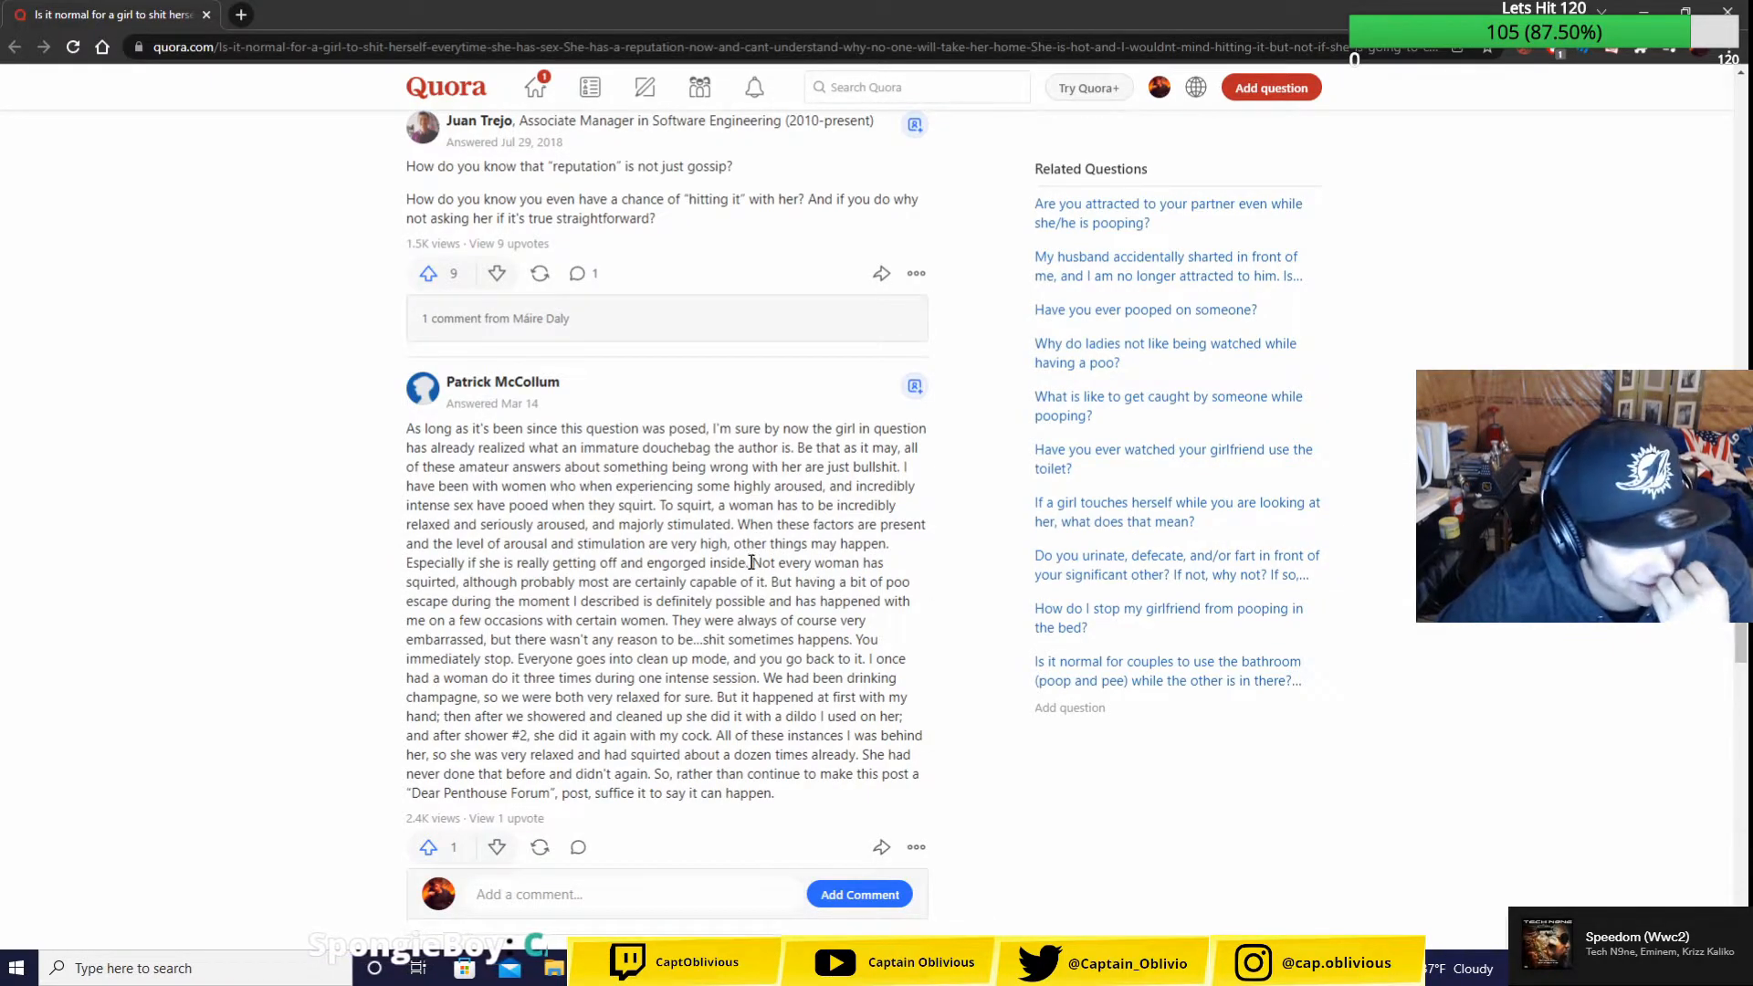
double_click(763, 562)
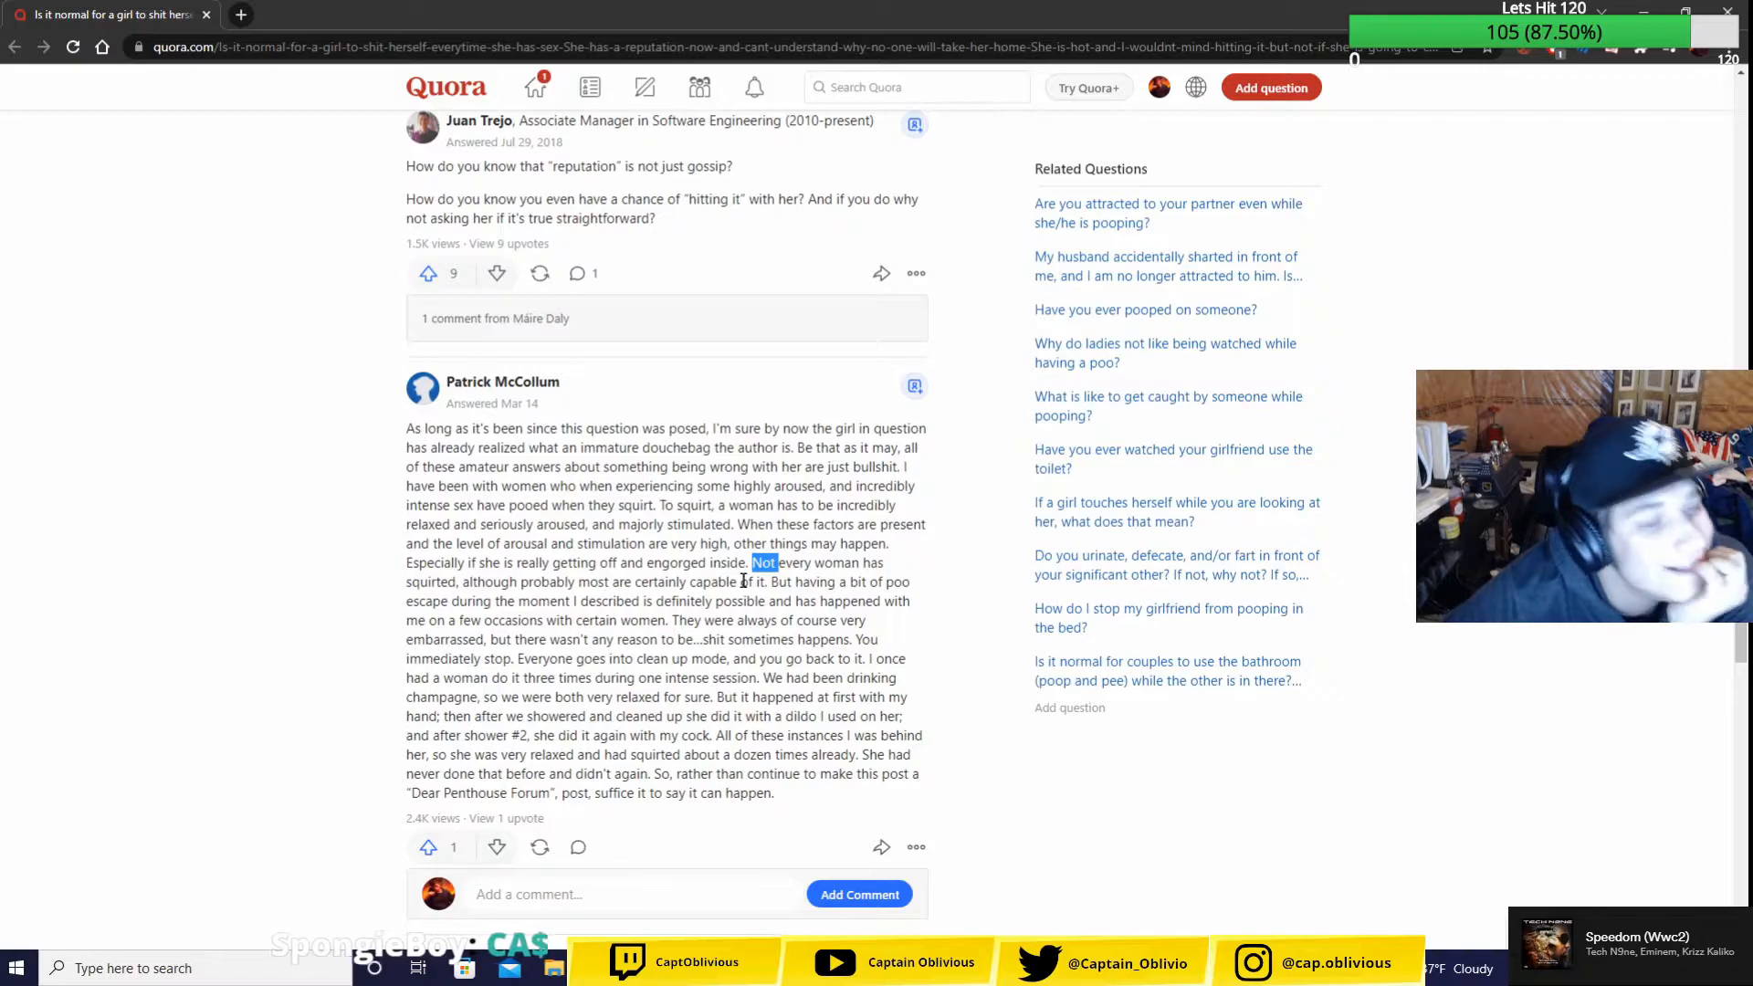
mouse_move(422, 587)
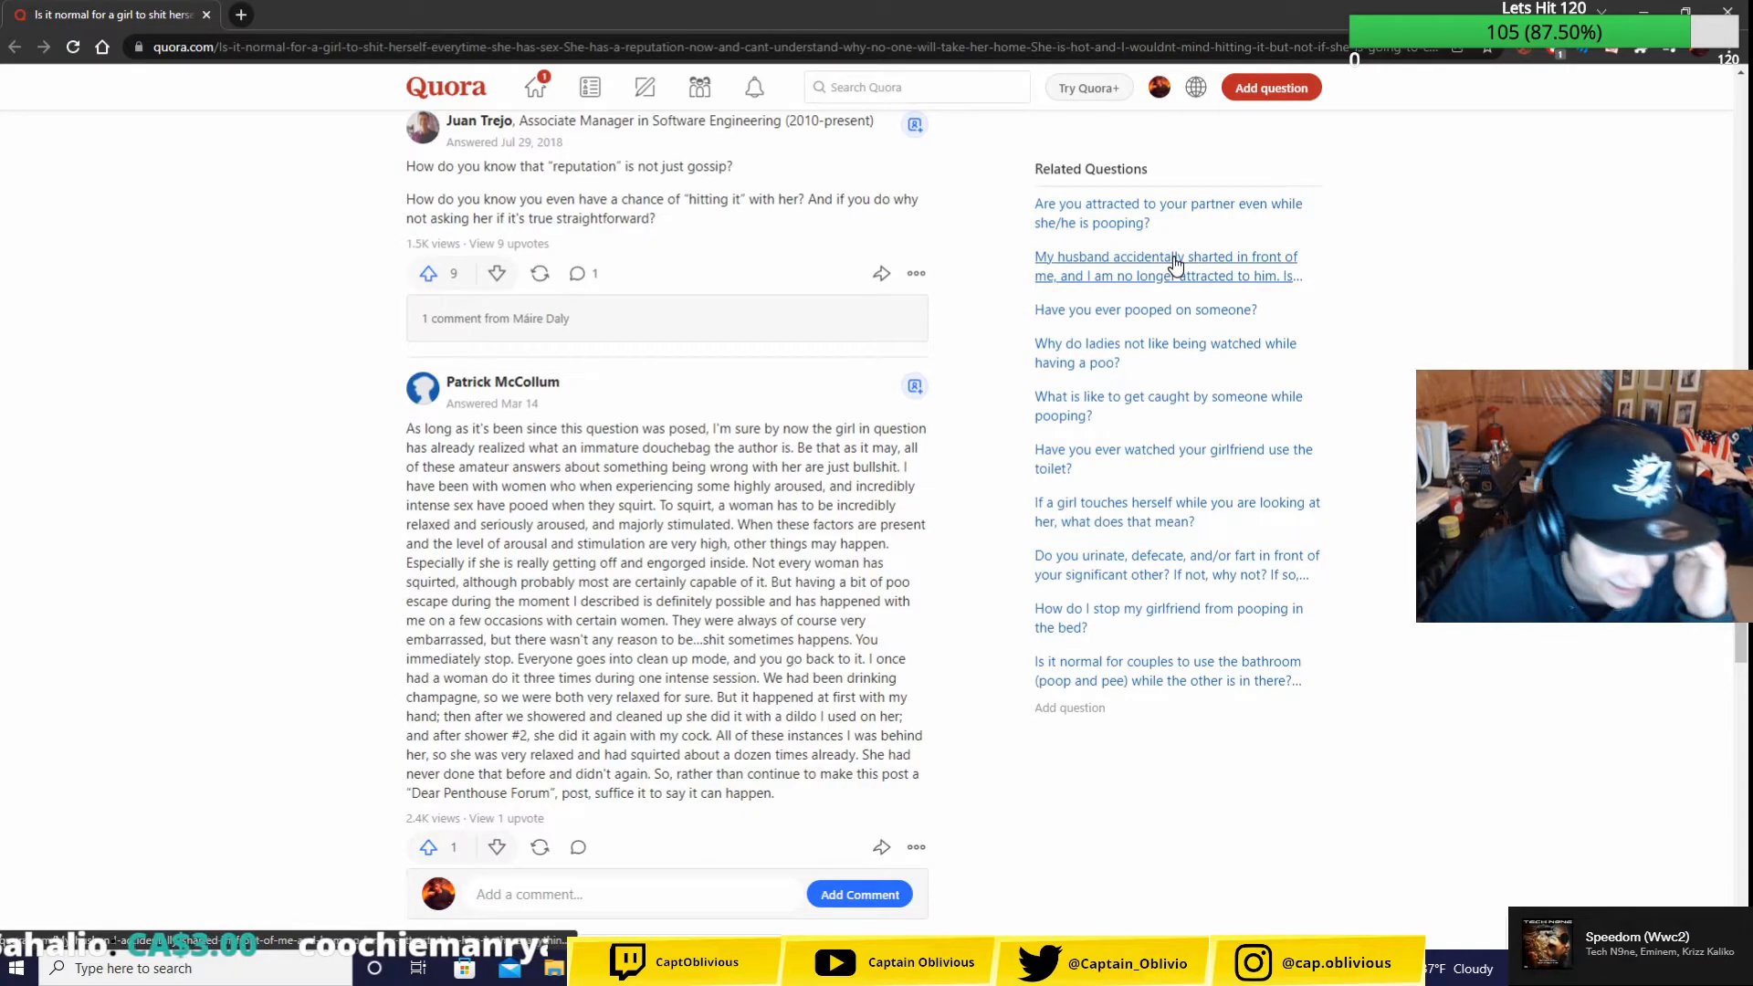
mouse_move(1579, 256)
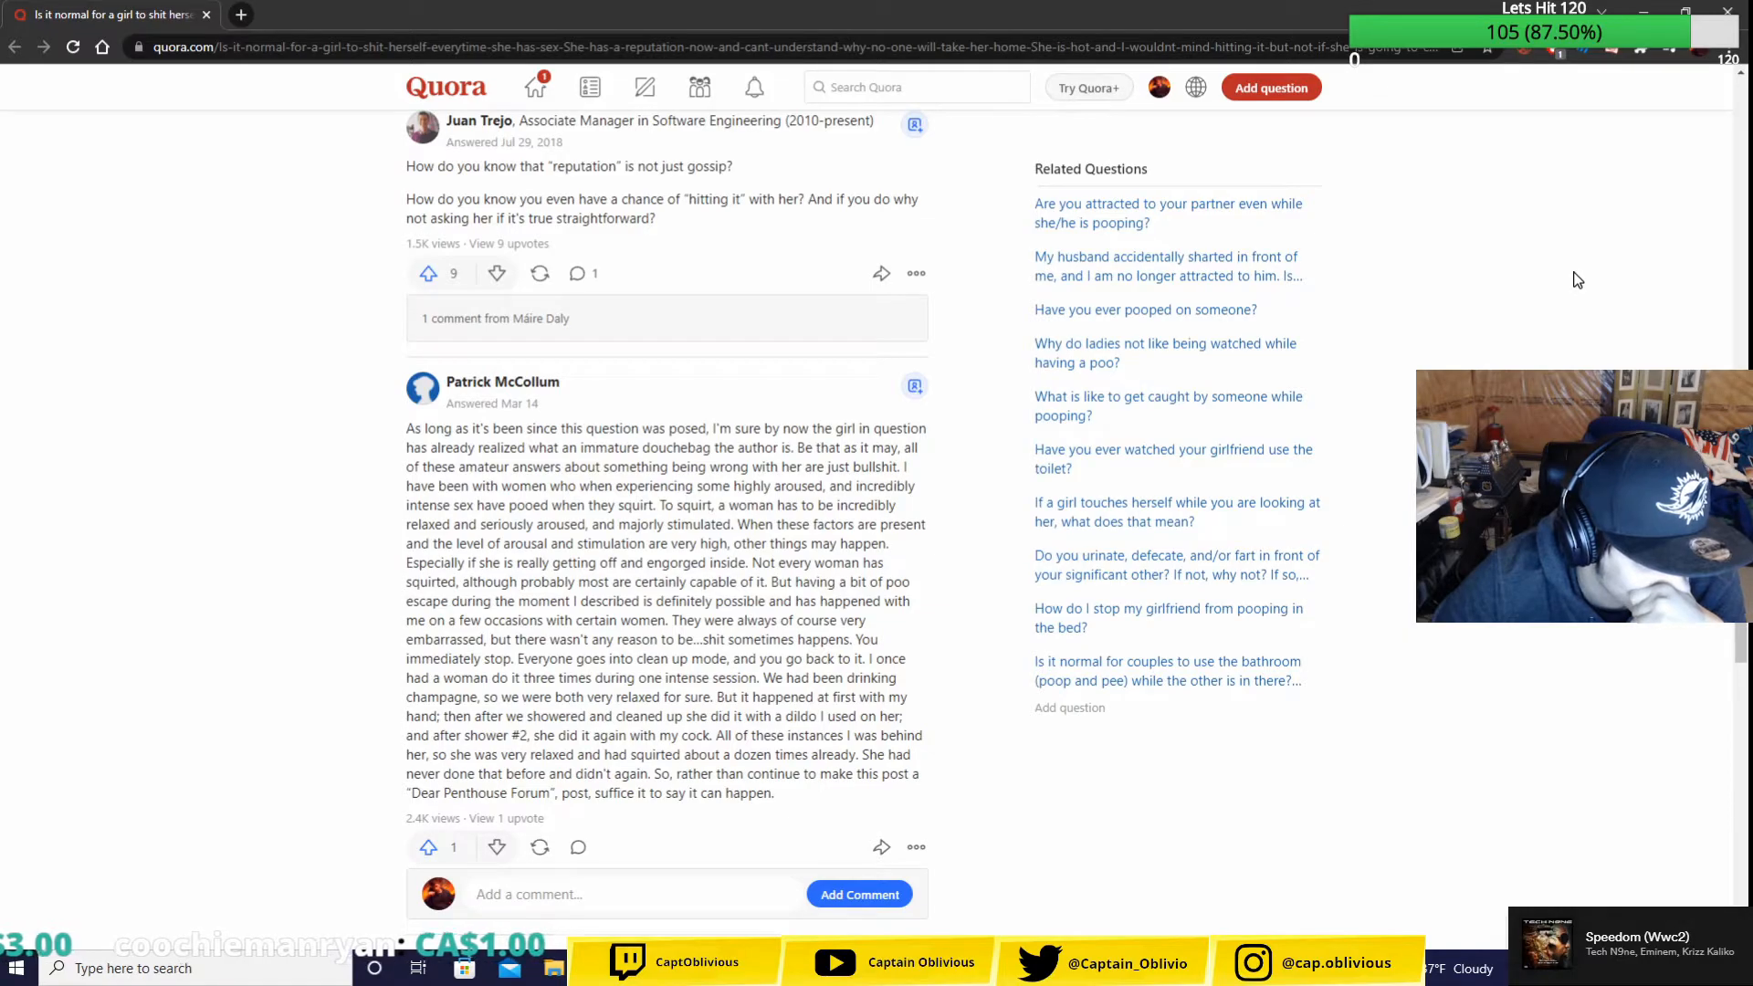
mouse_move(1508, 292)
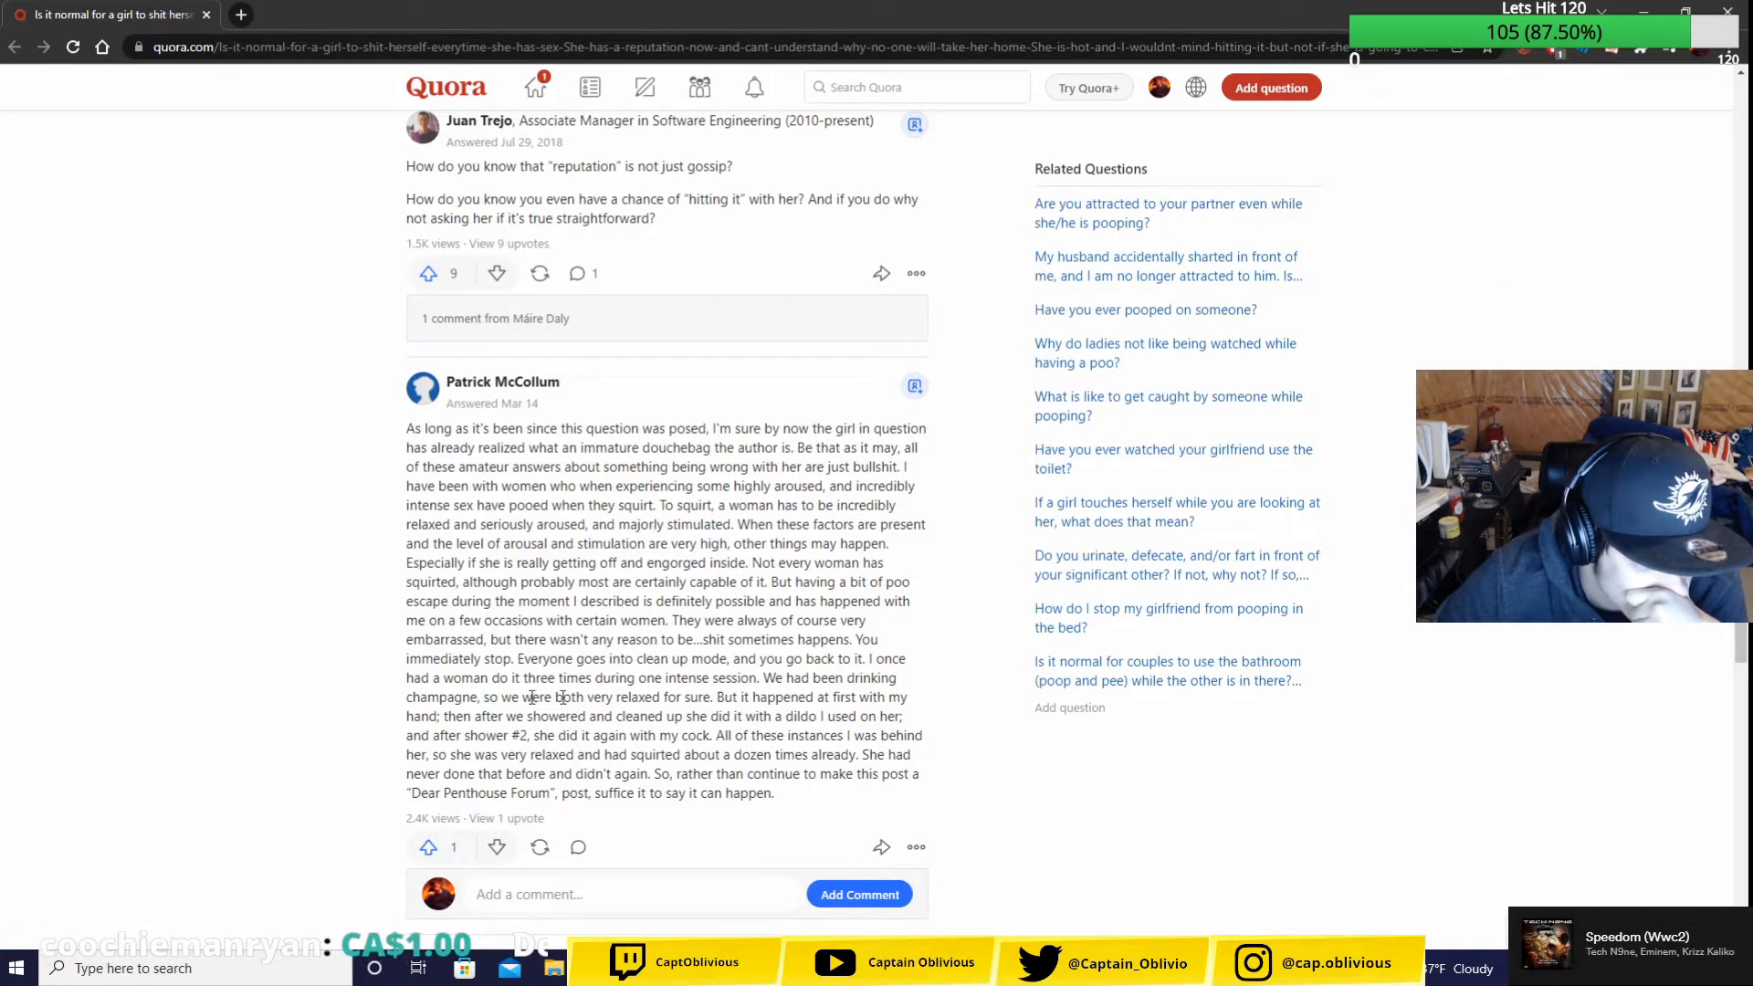
- Highlight passages of the long answer while reading, clear them, then leave for the Fortnite lobby
left_click_drag(460, 716, 774, 716)
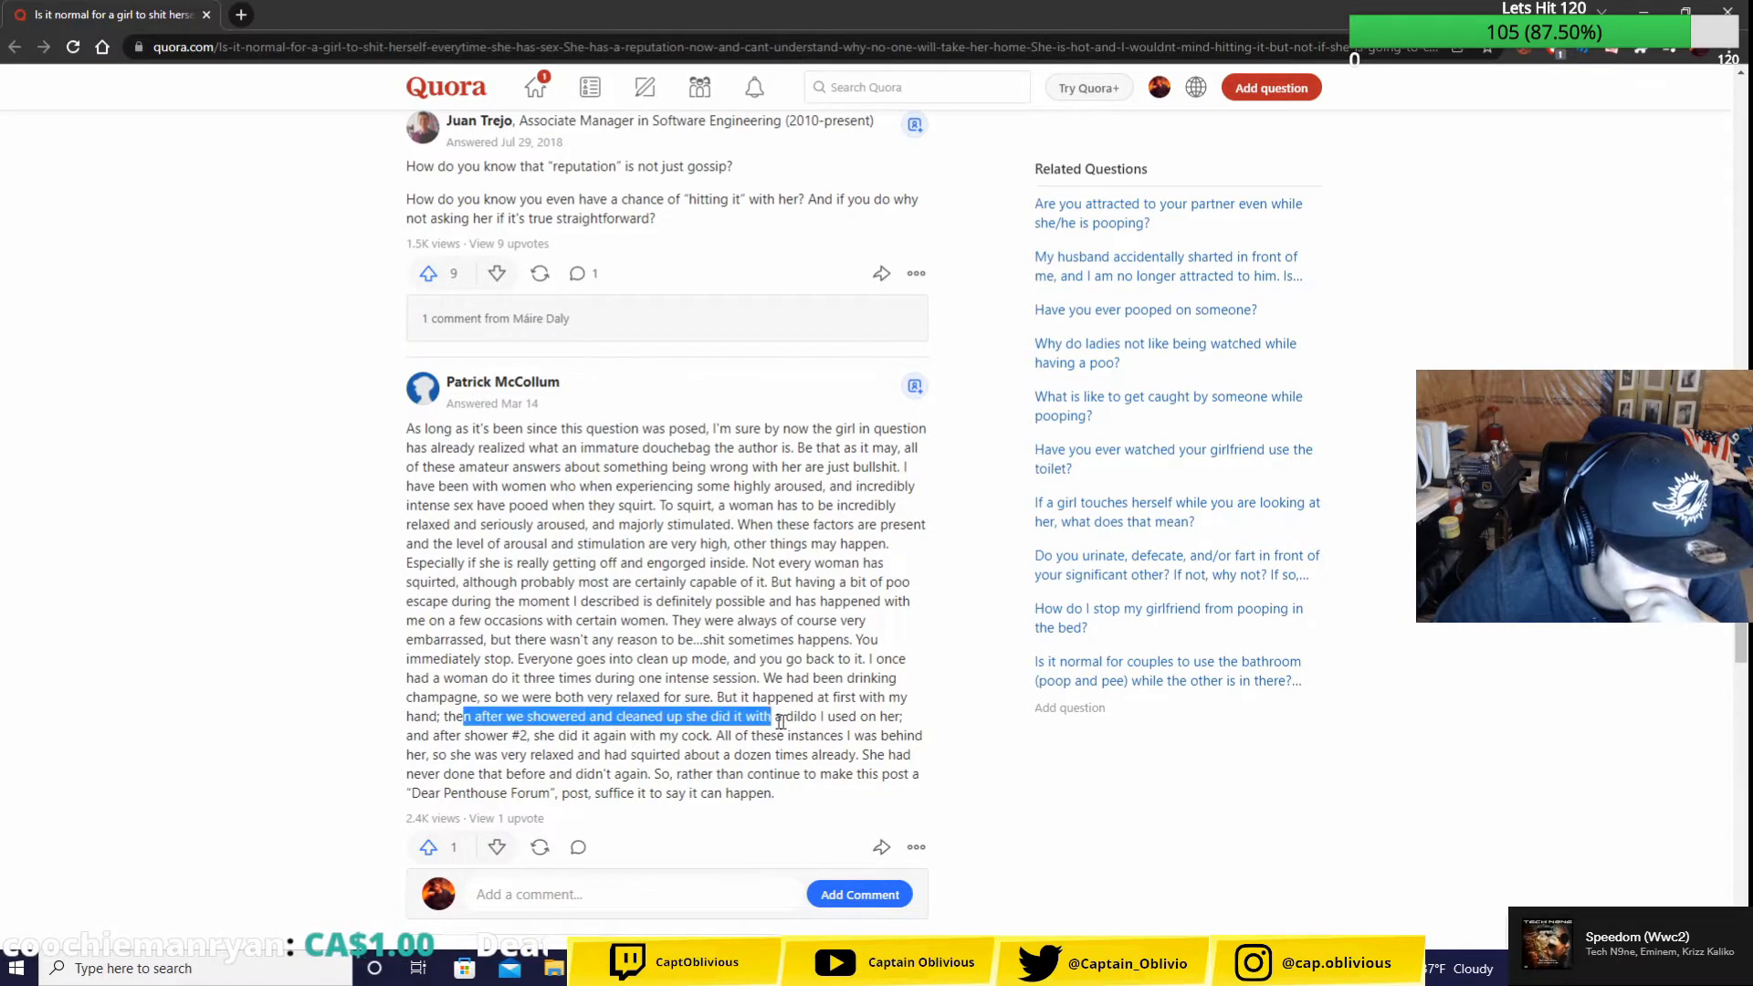
left_click(336, 796)
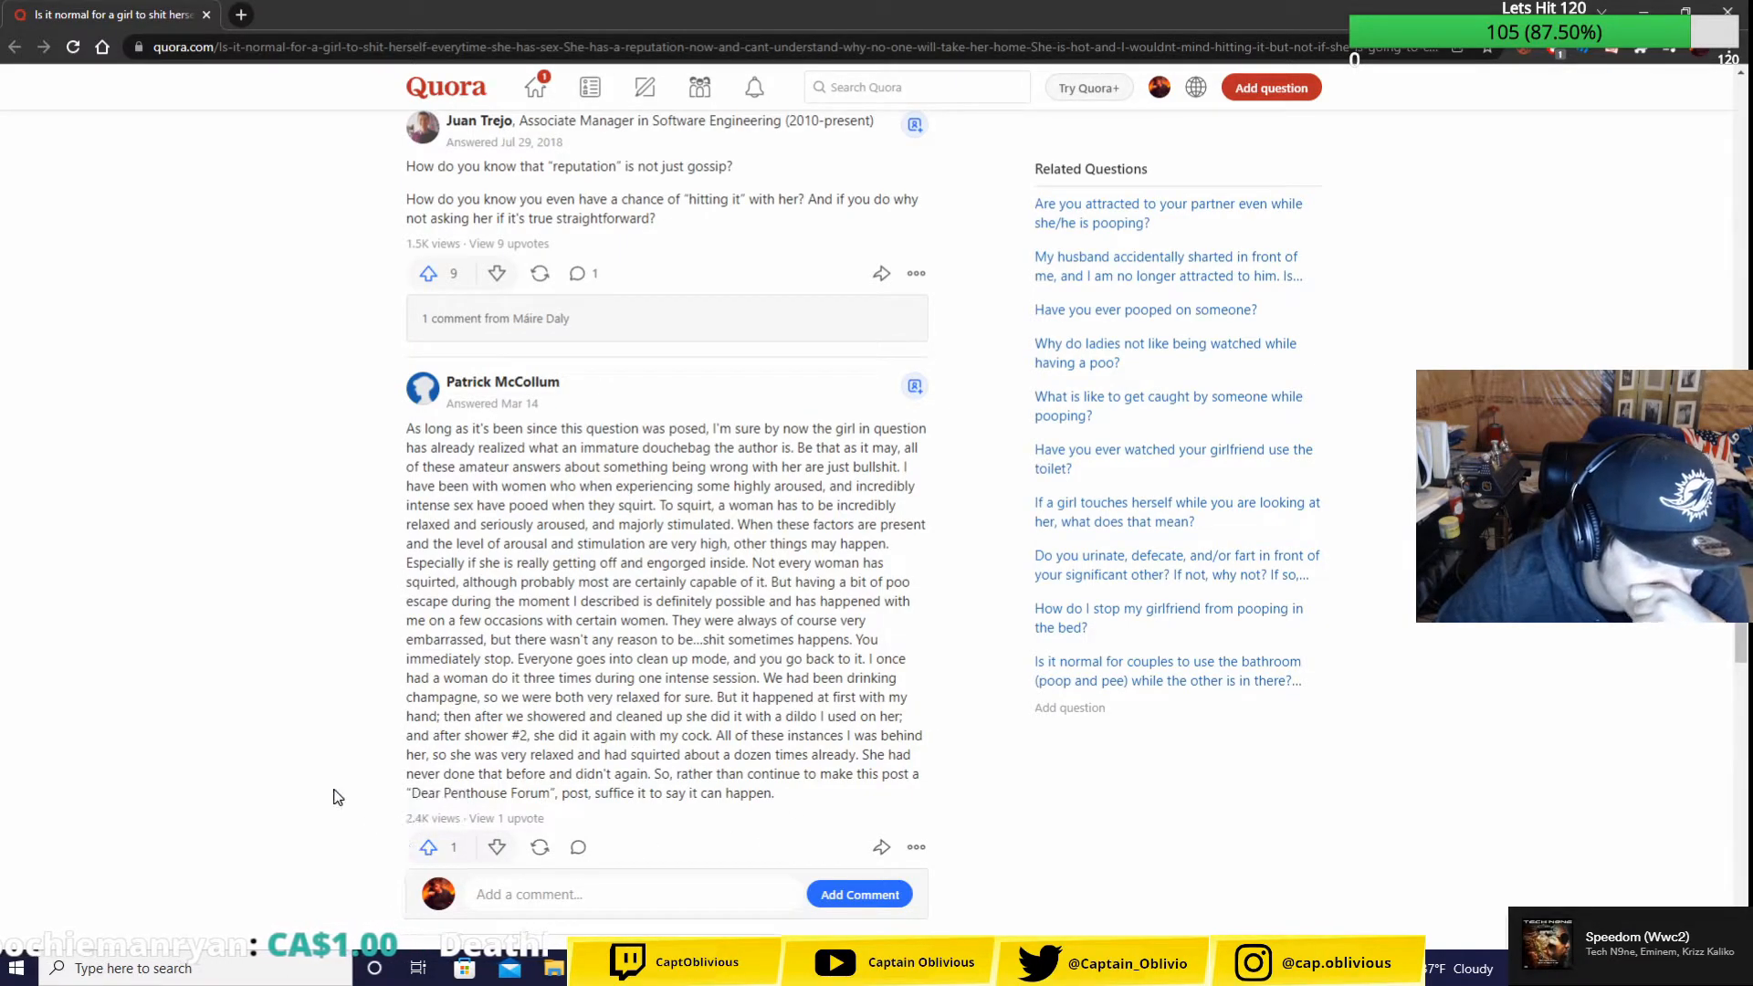
left_click_drag(537, 733, 716, 753)
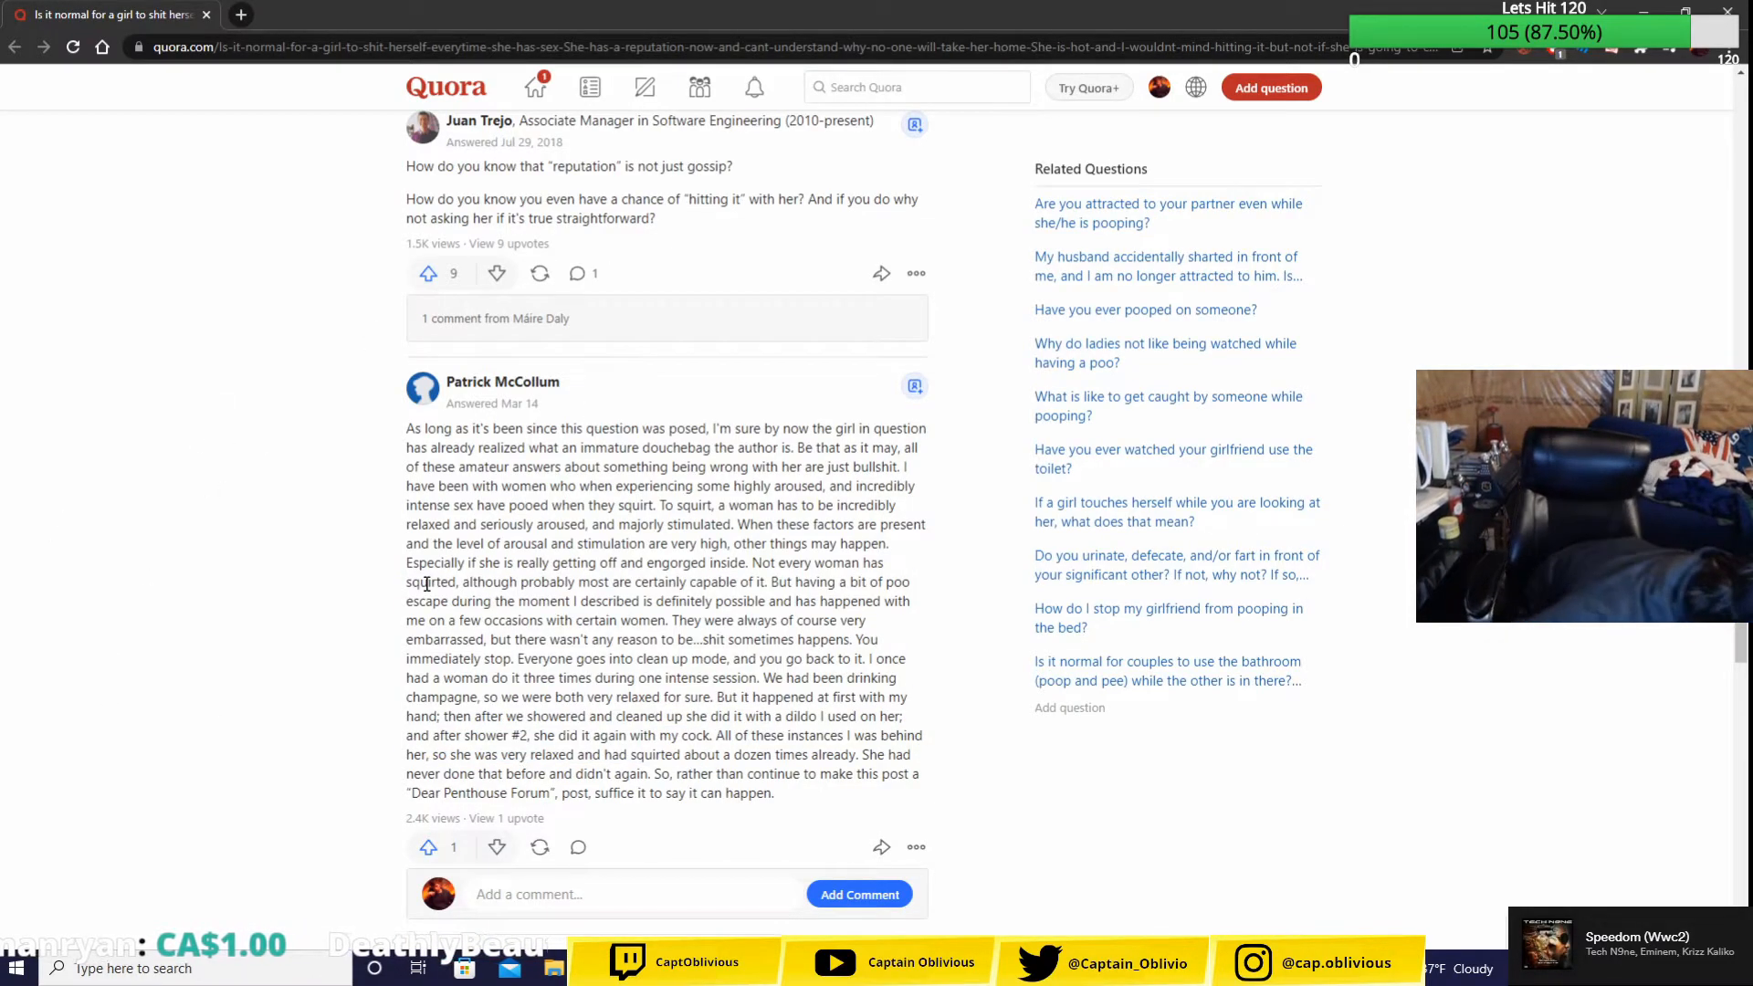
double_click(541, 734)
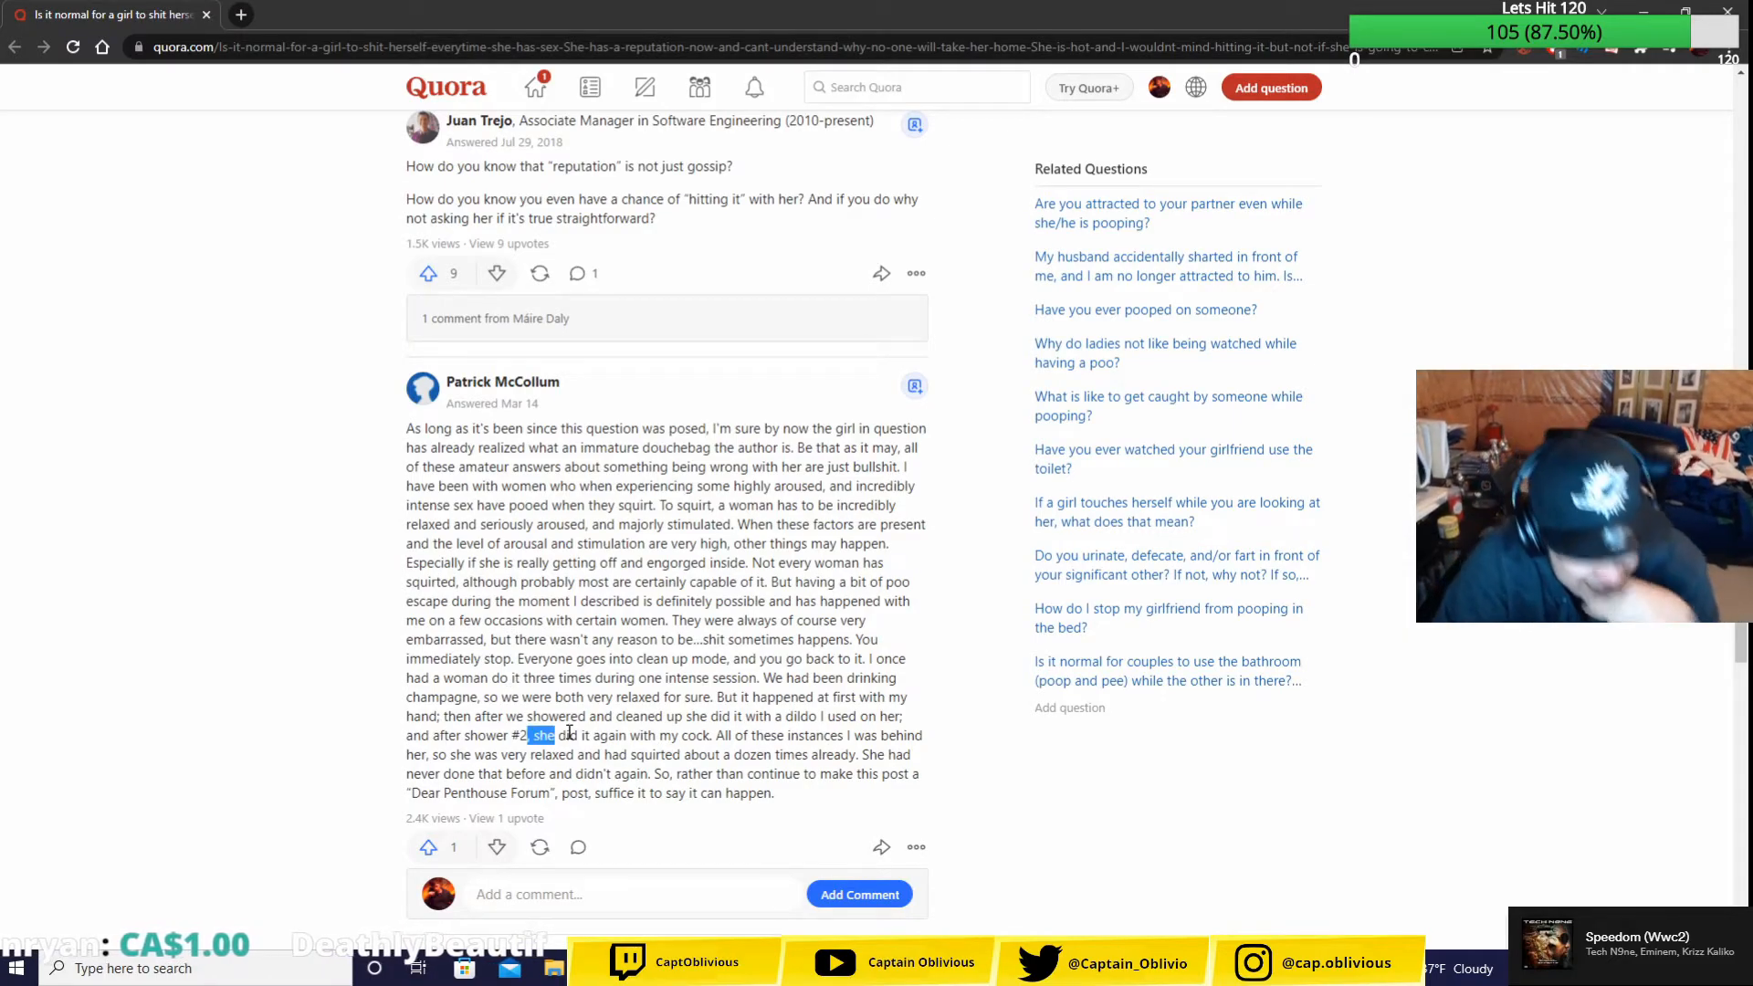
left_click_drag(528, 734, 778, 775)
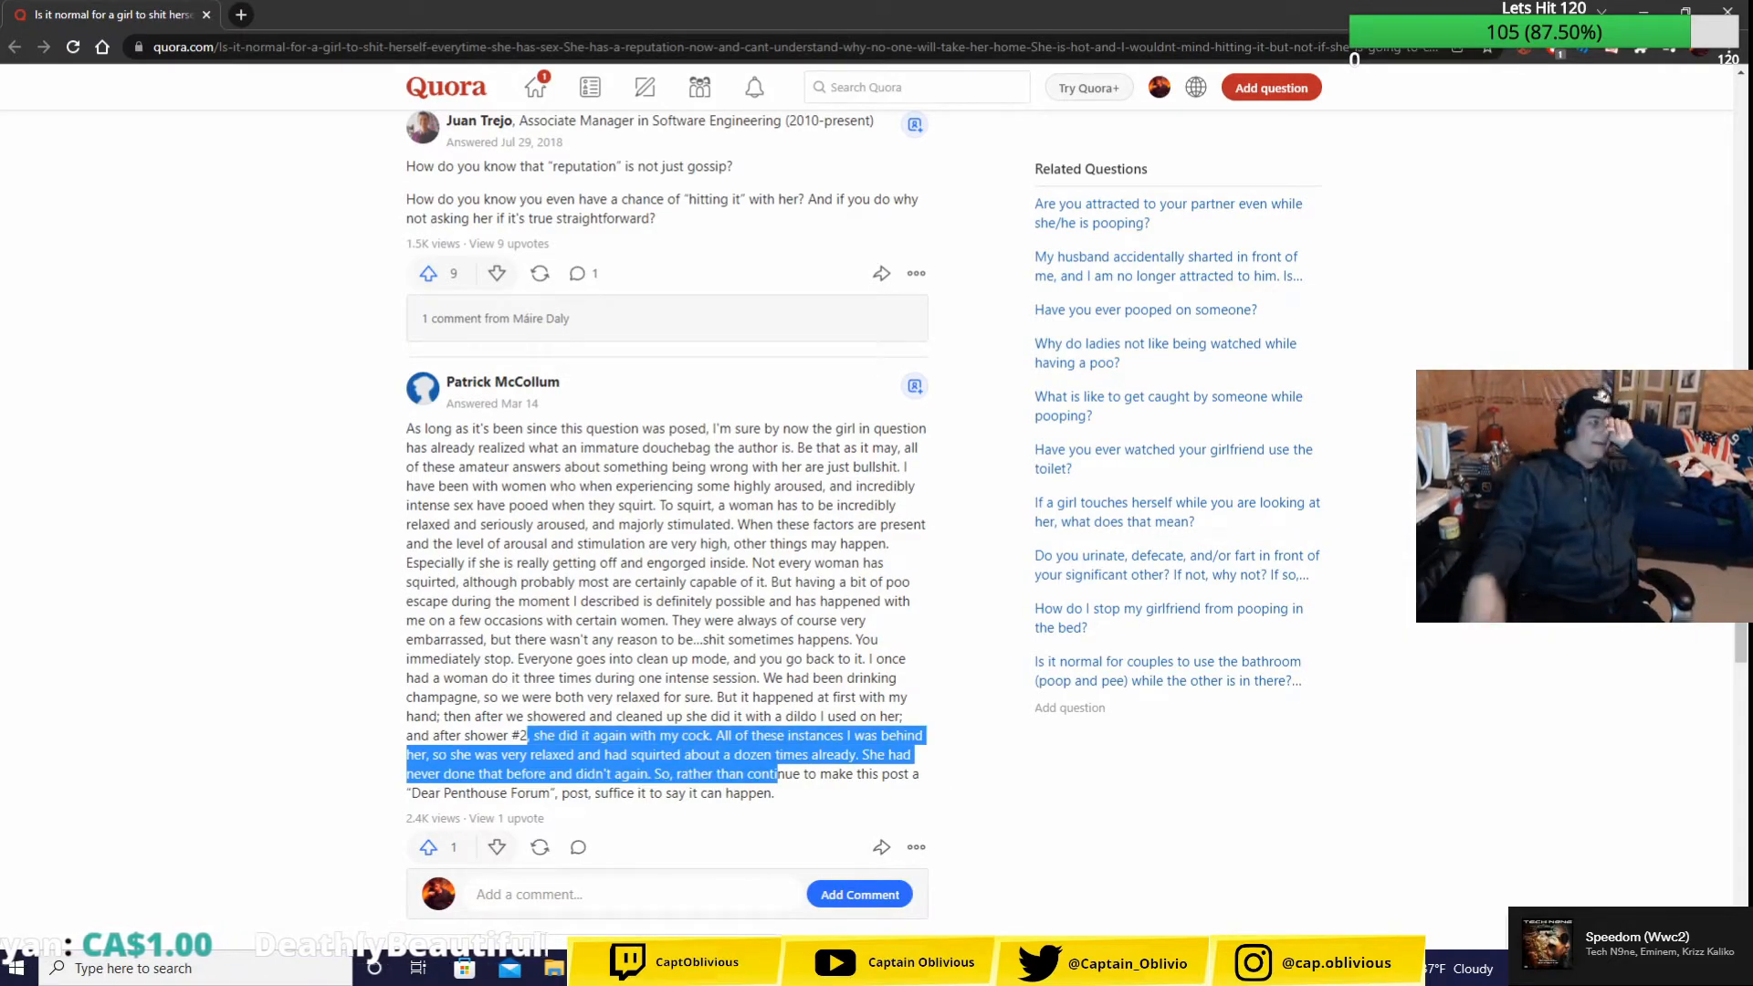
mouse_move(595, 876)
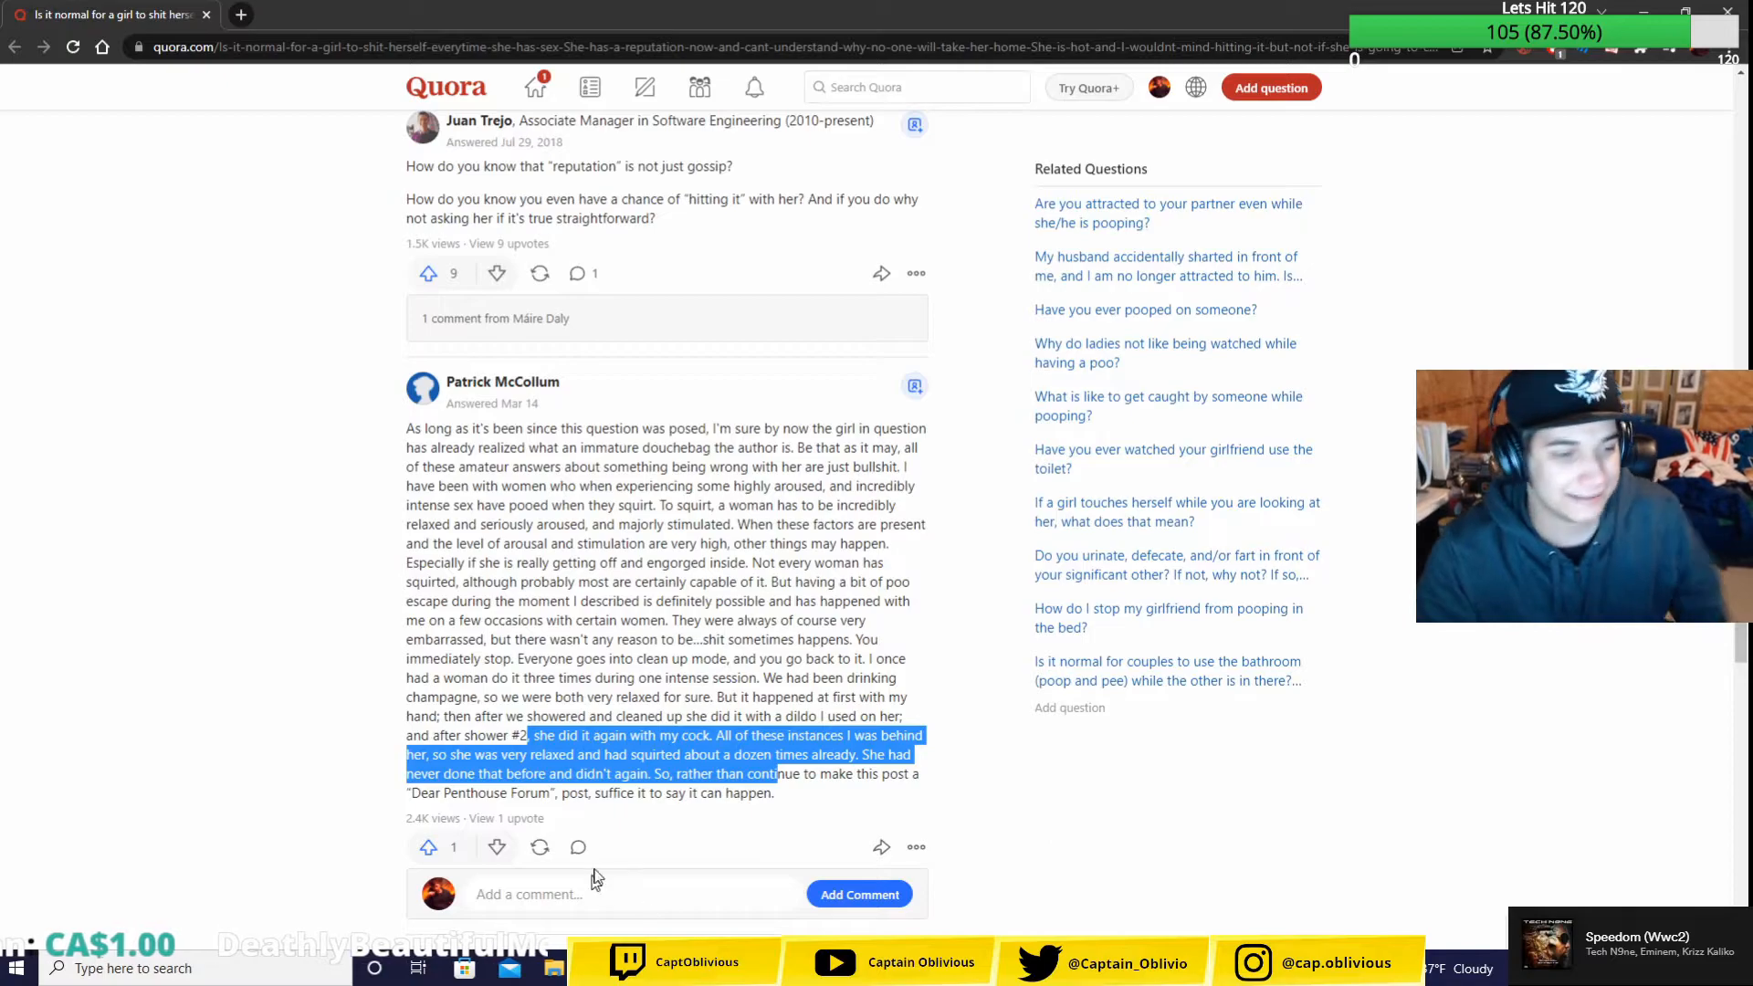
left_click(1137, 770)
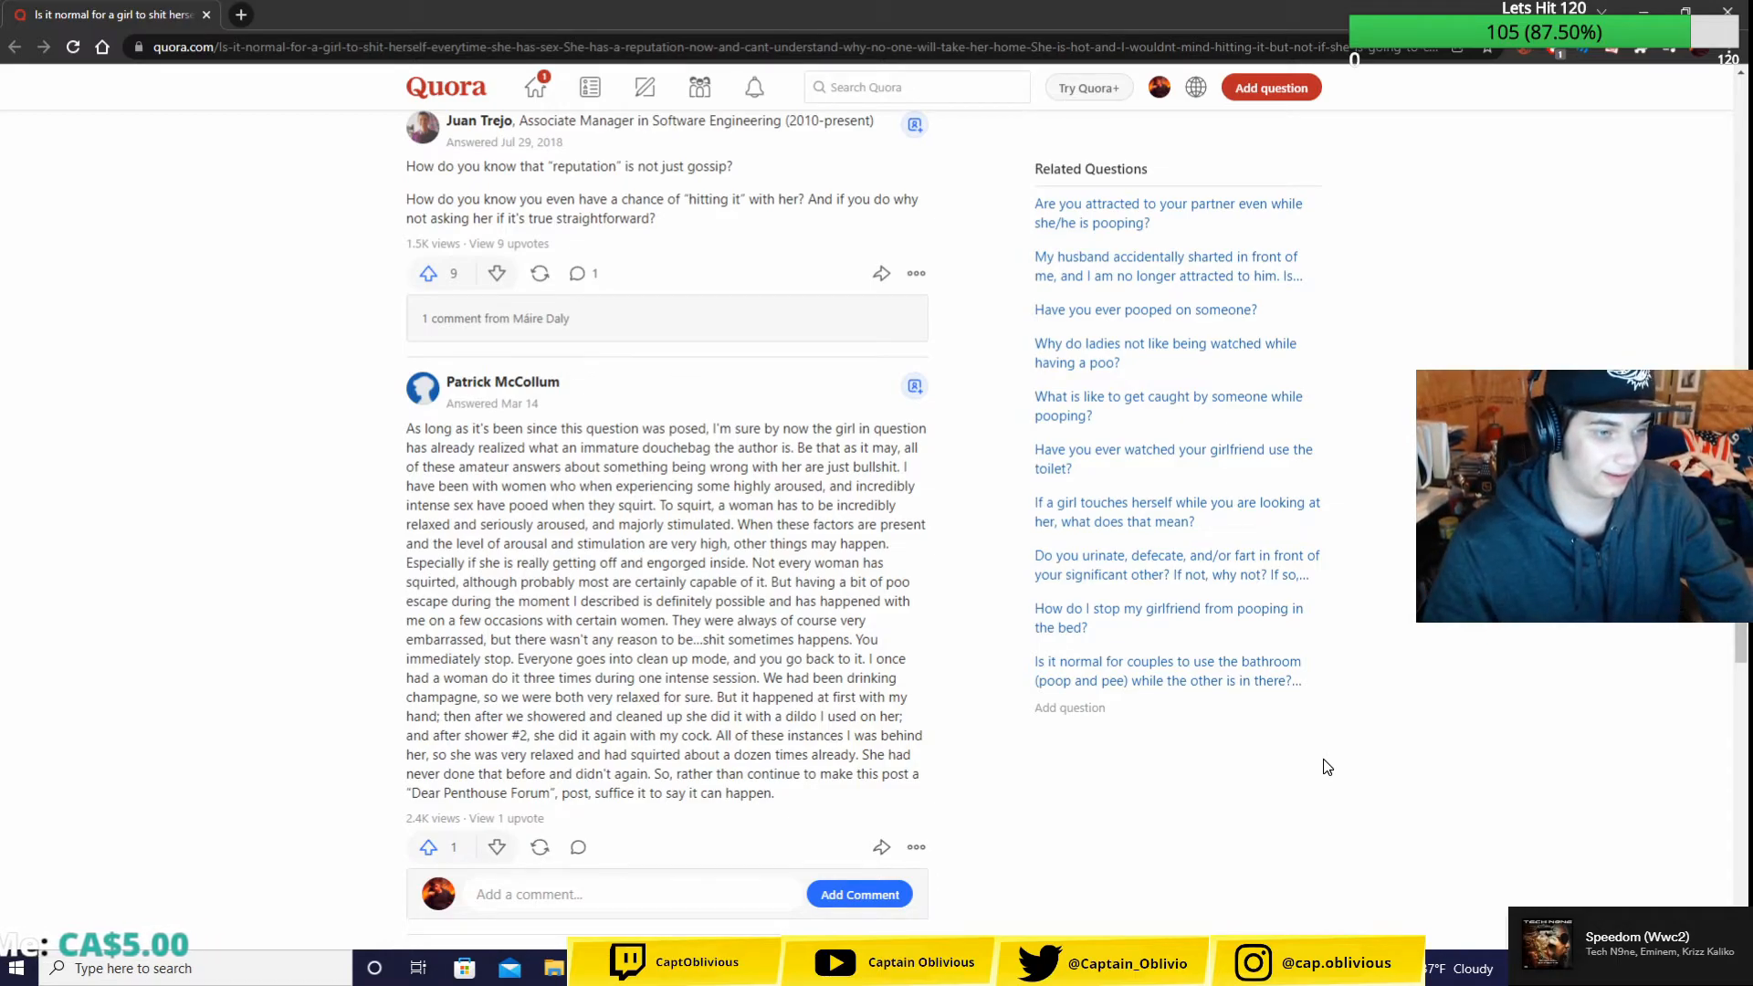
scroll("down", 3)
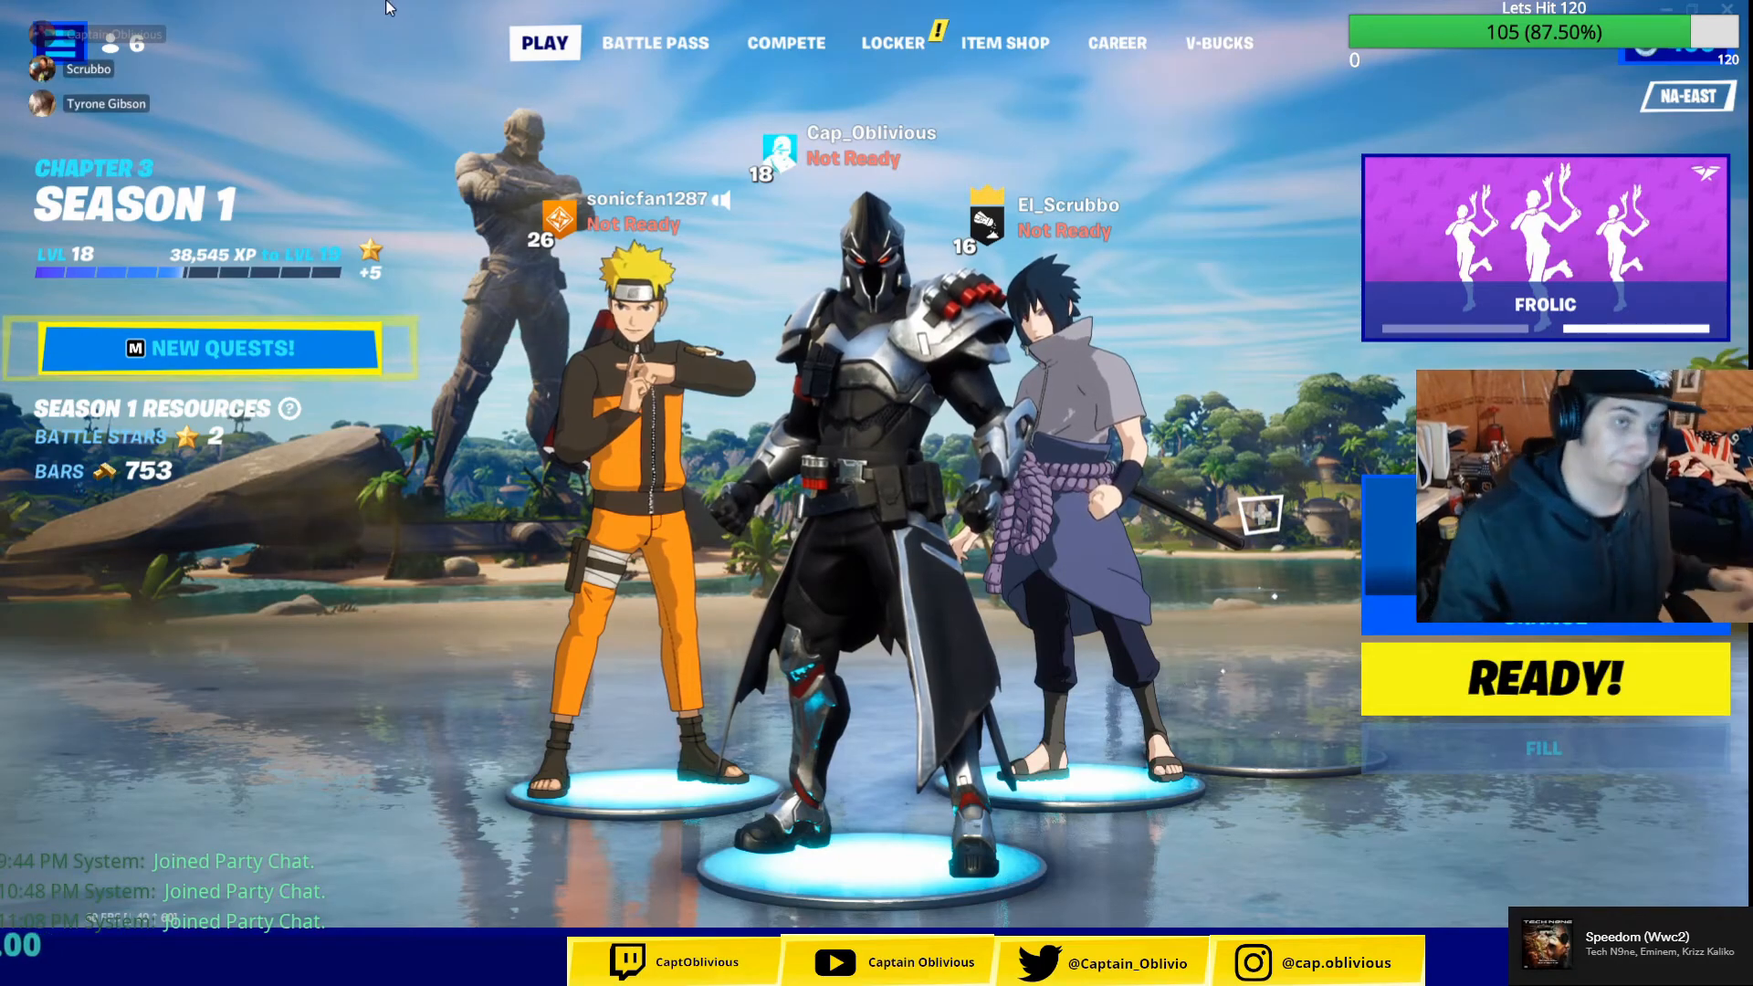
left_click(1004, 44)
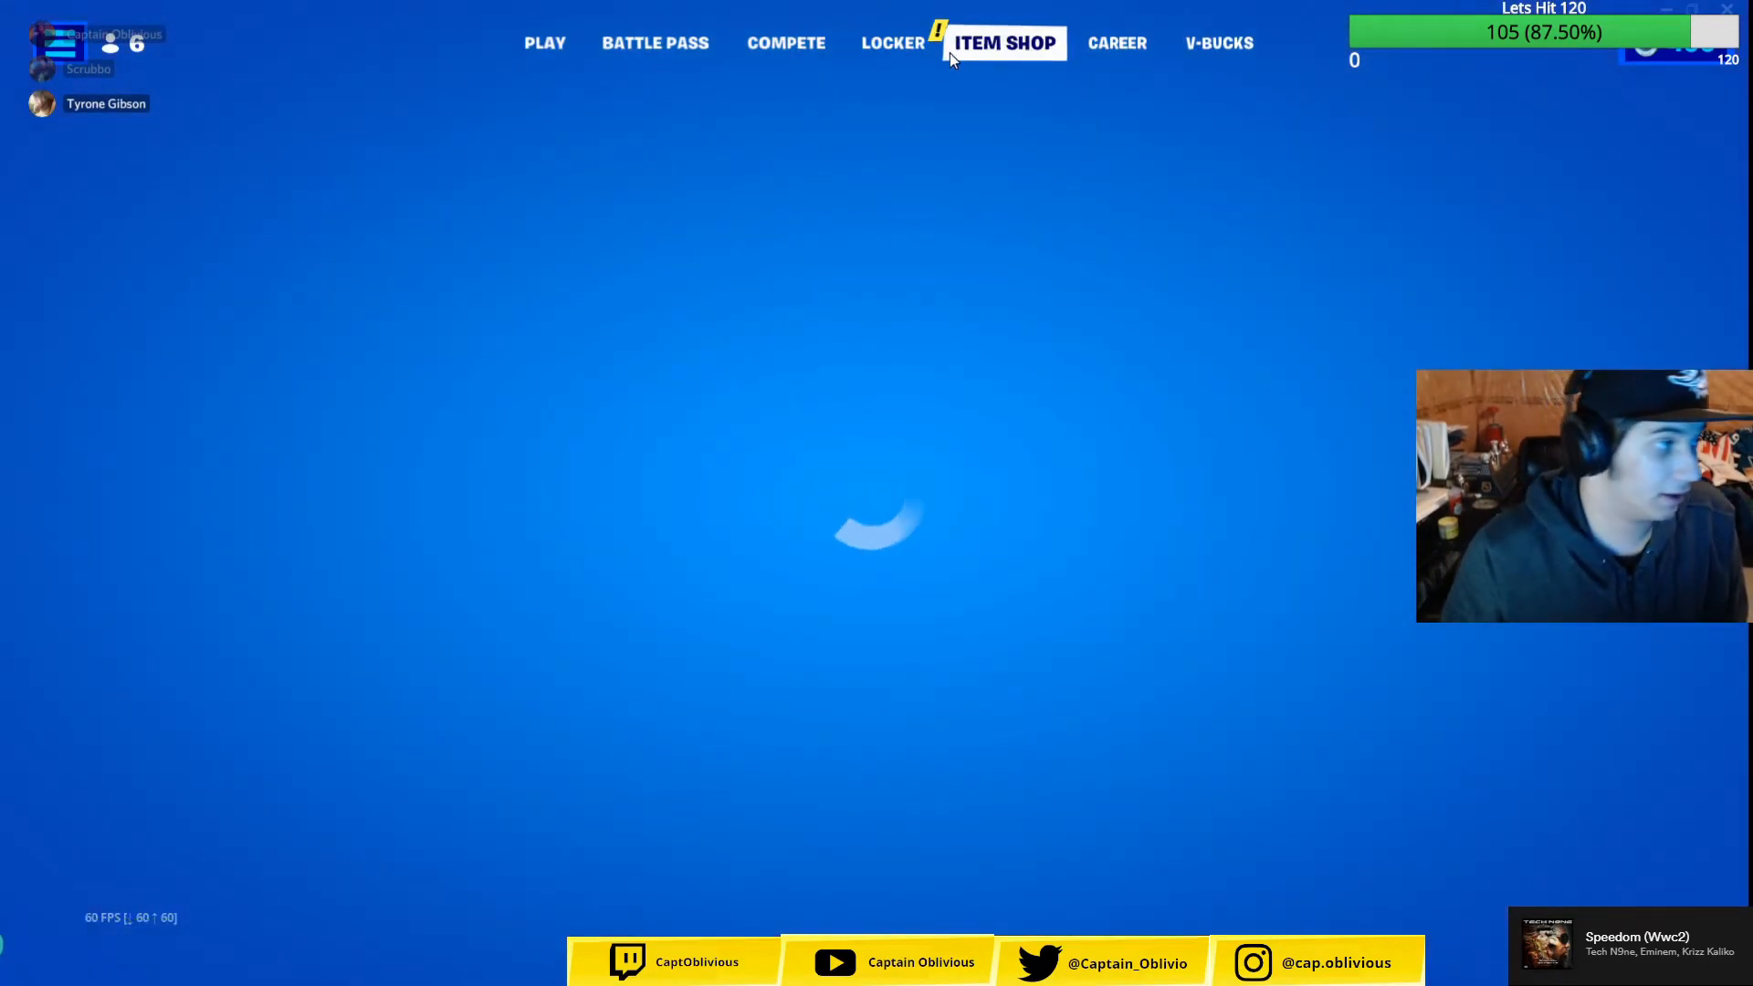
left_click(1000, 42)
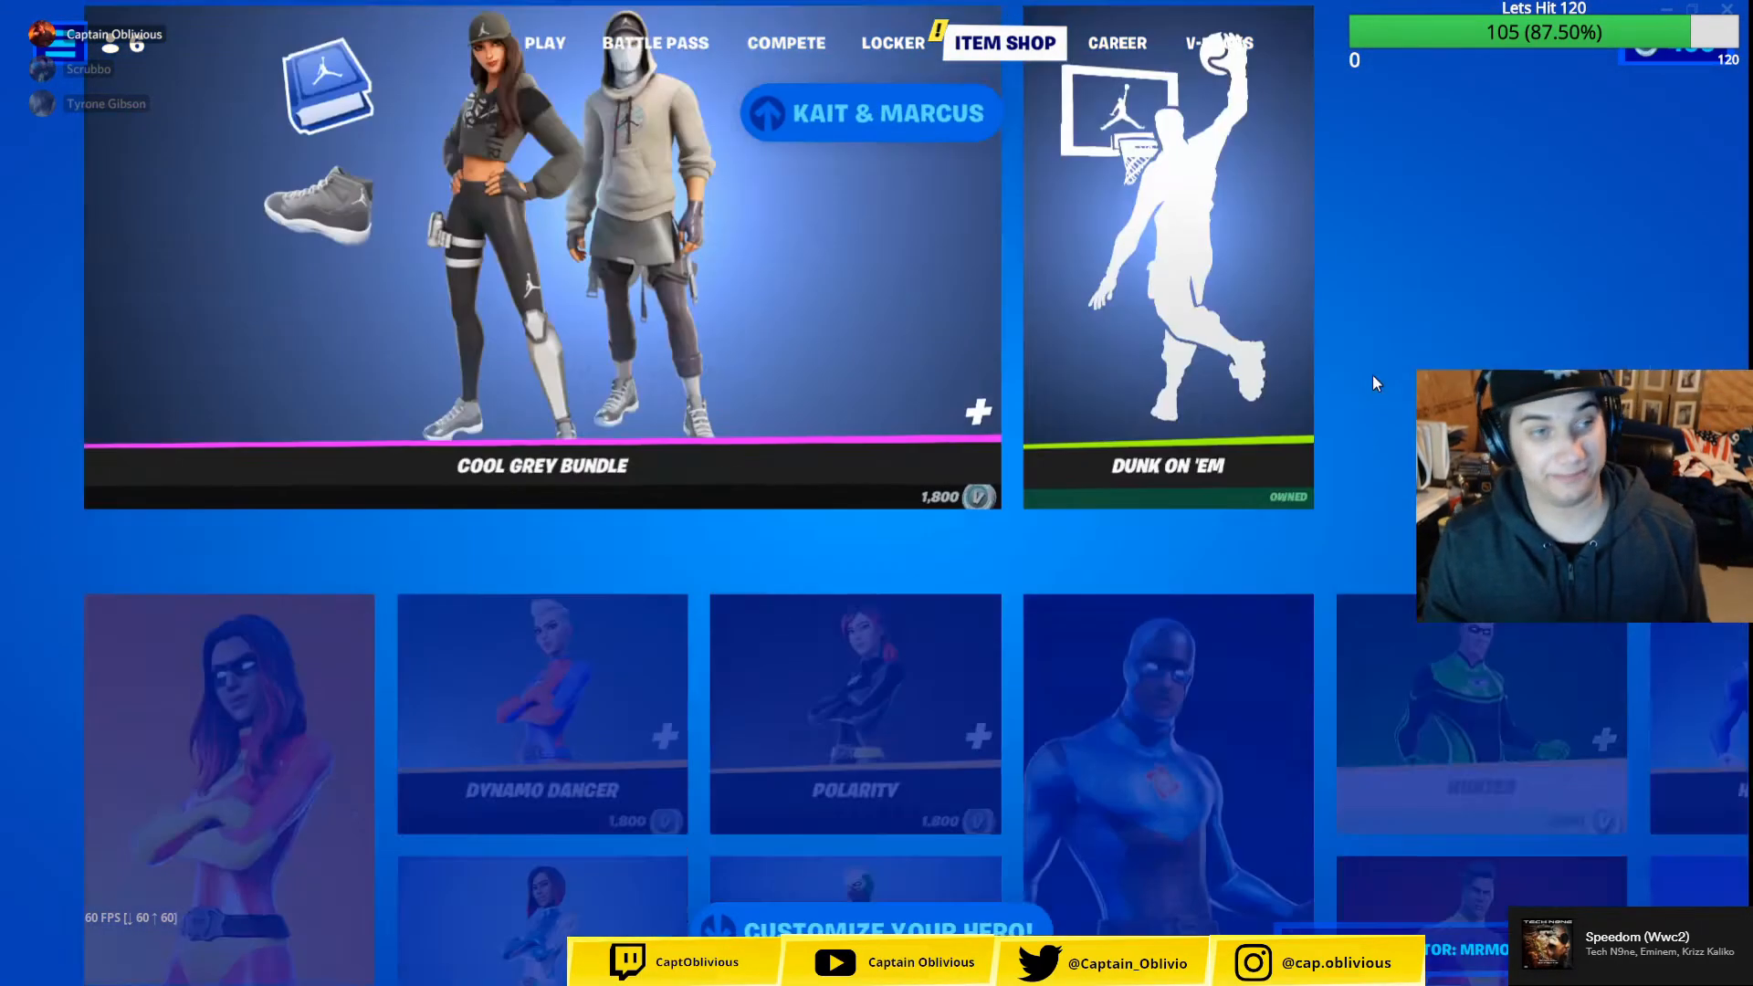
scroll("down", 3)
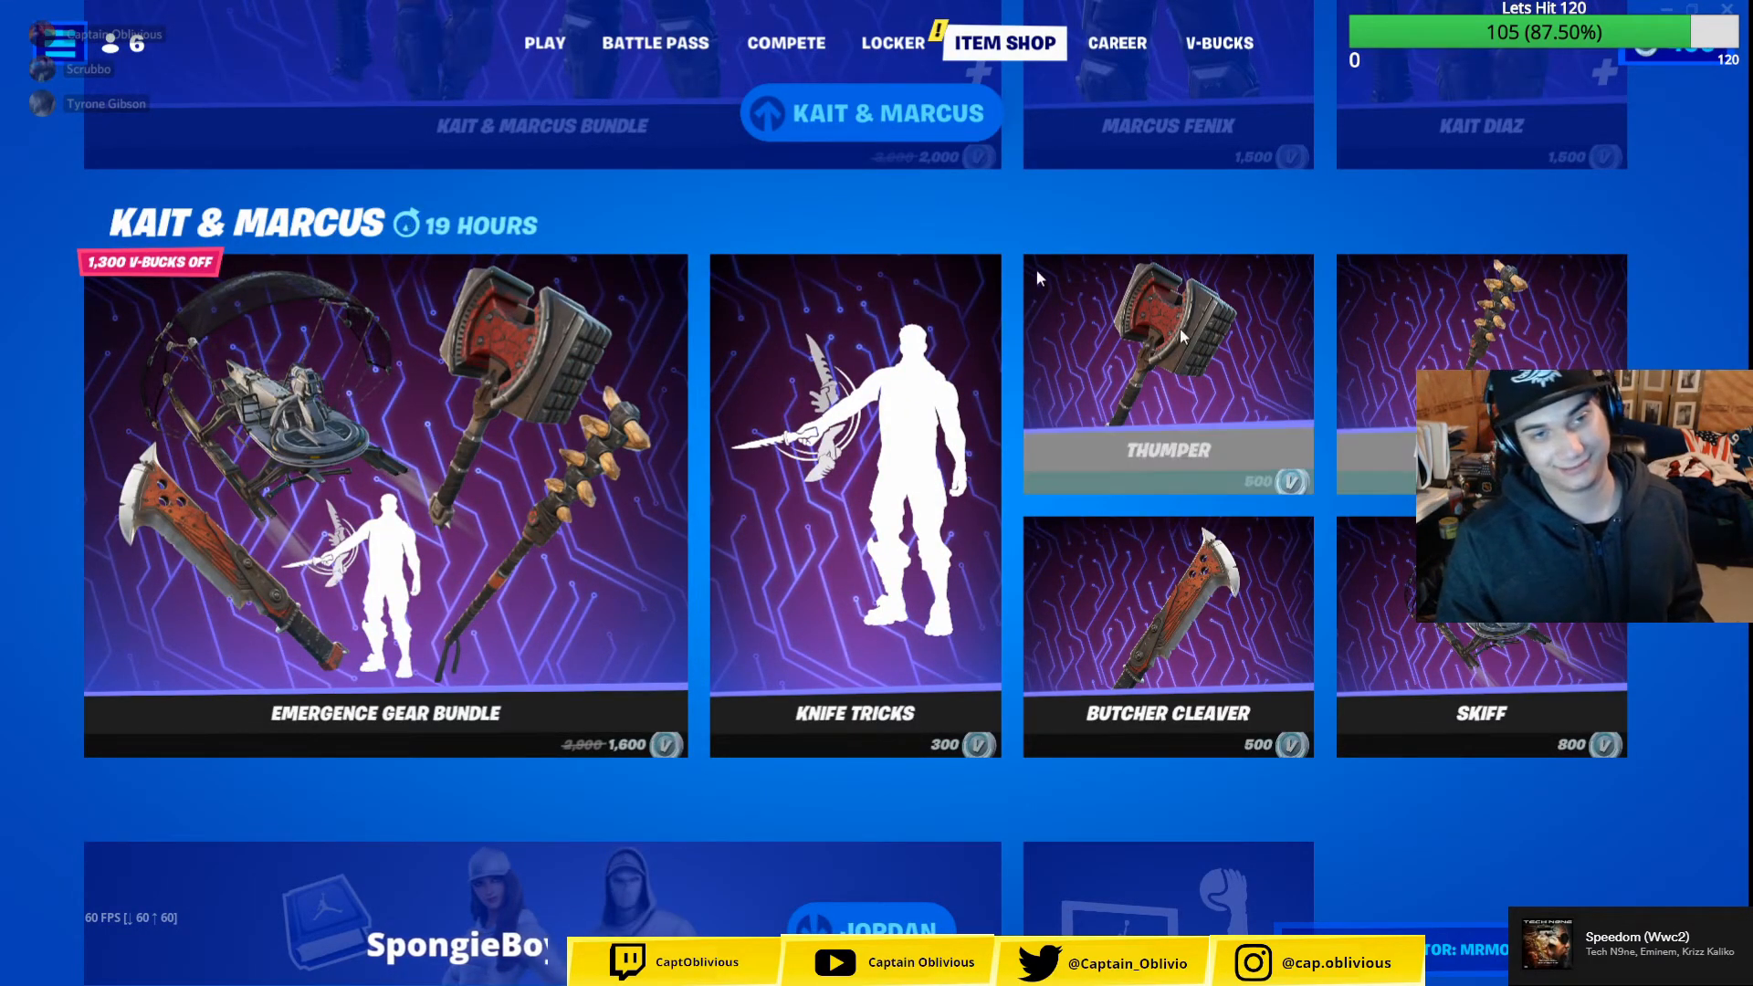
left_click(546, 44)
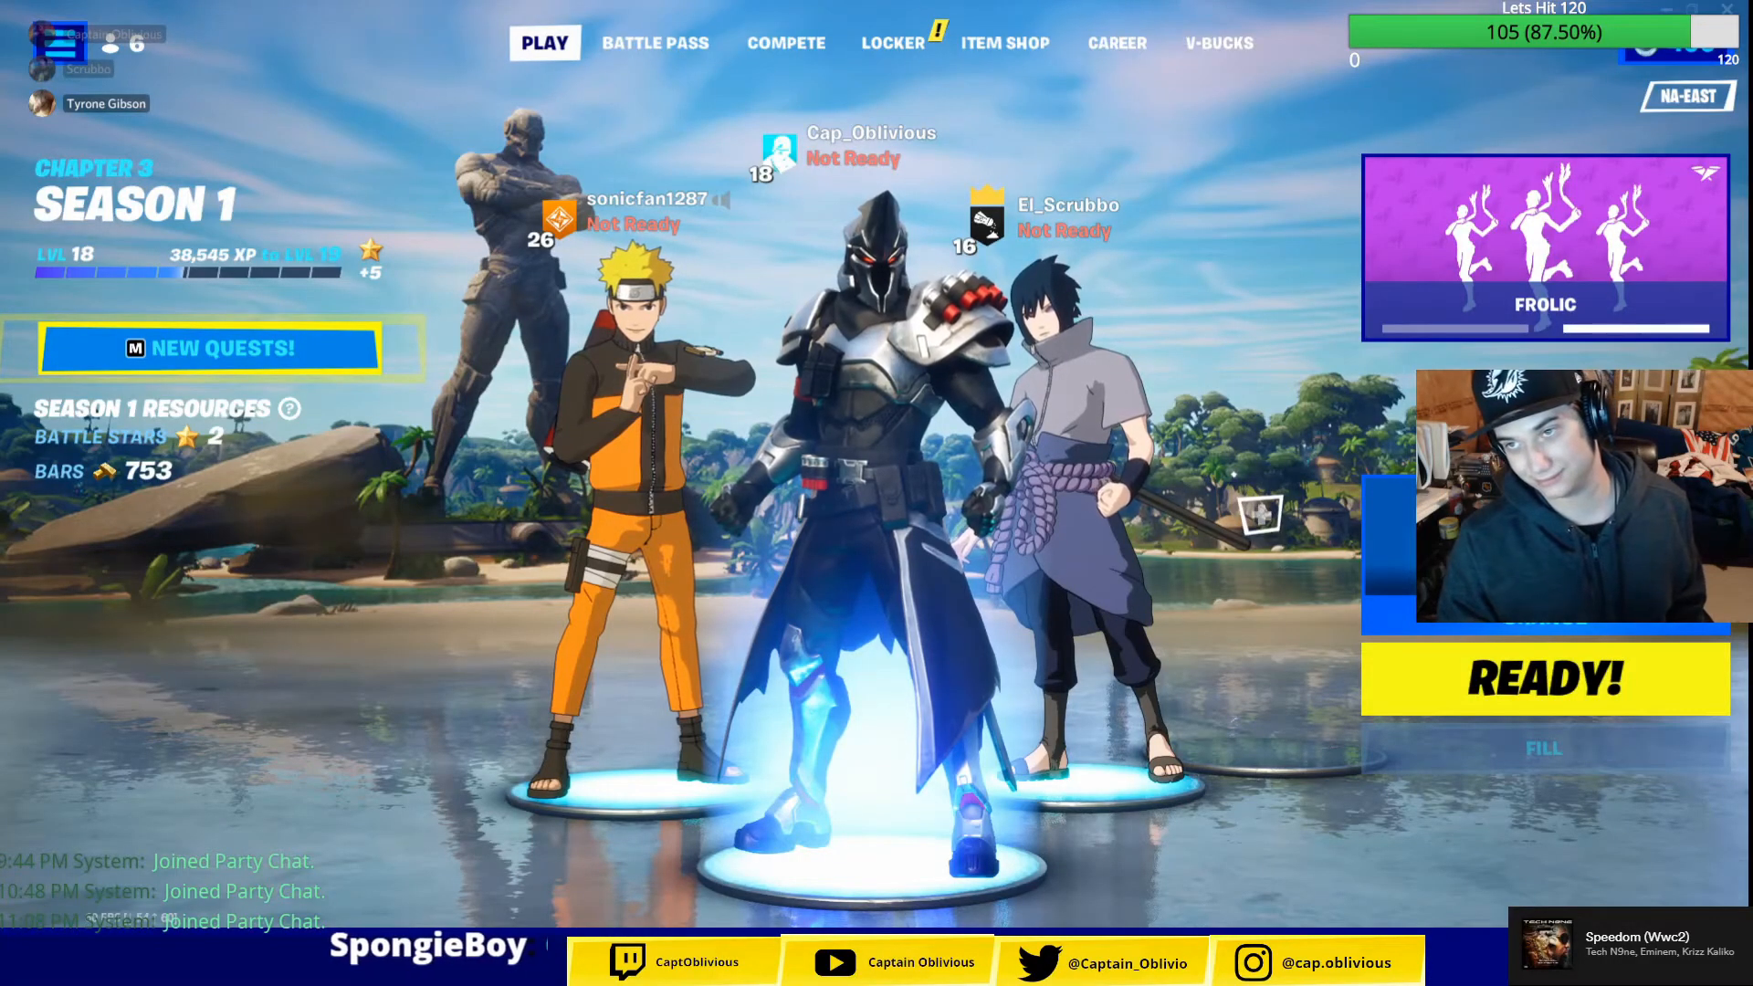